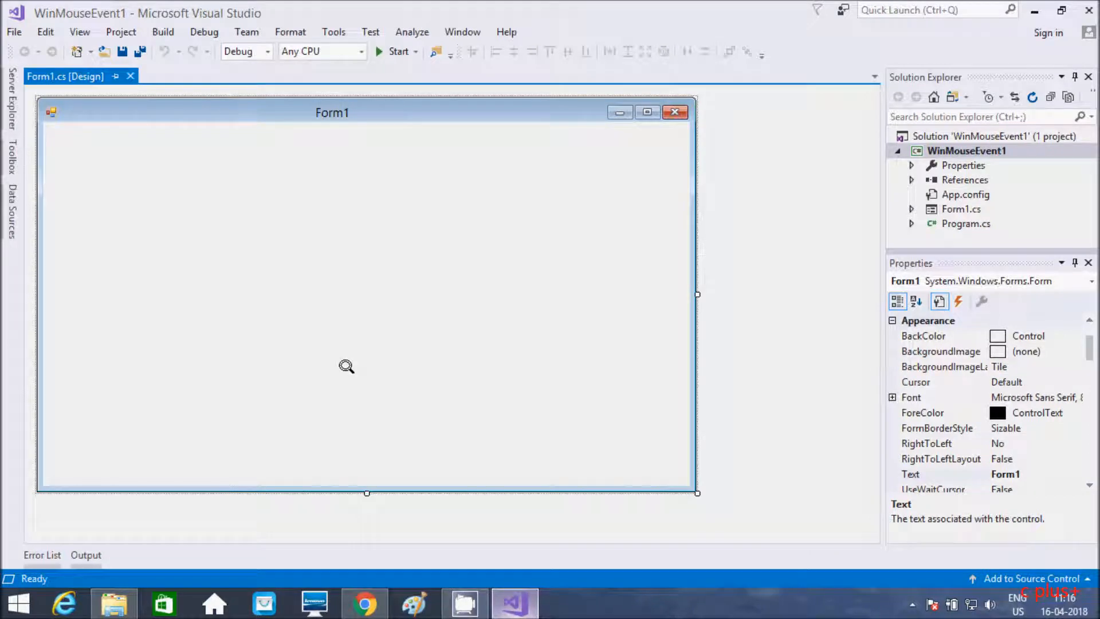
mouse_move(356, 457)
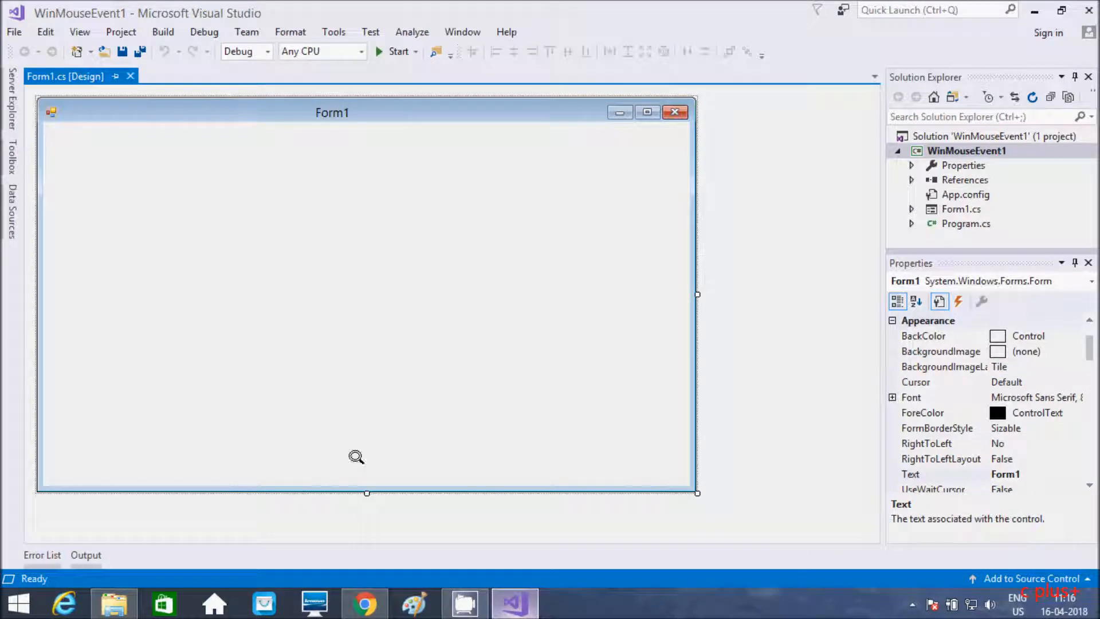
mouse_move(235, 313)
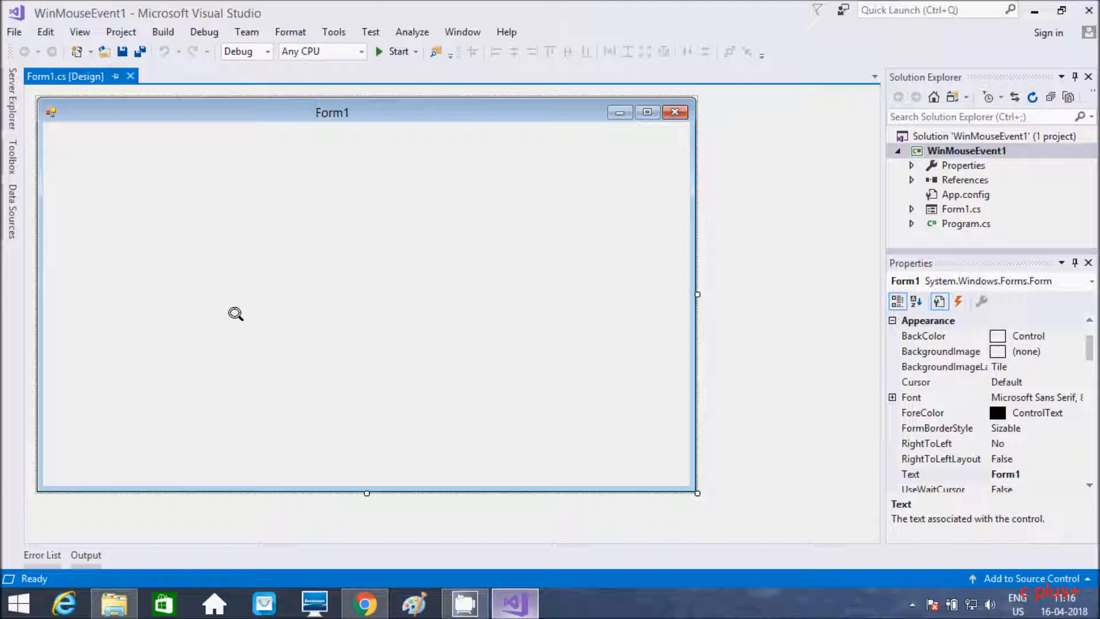
mouse_move(268, 302)
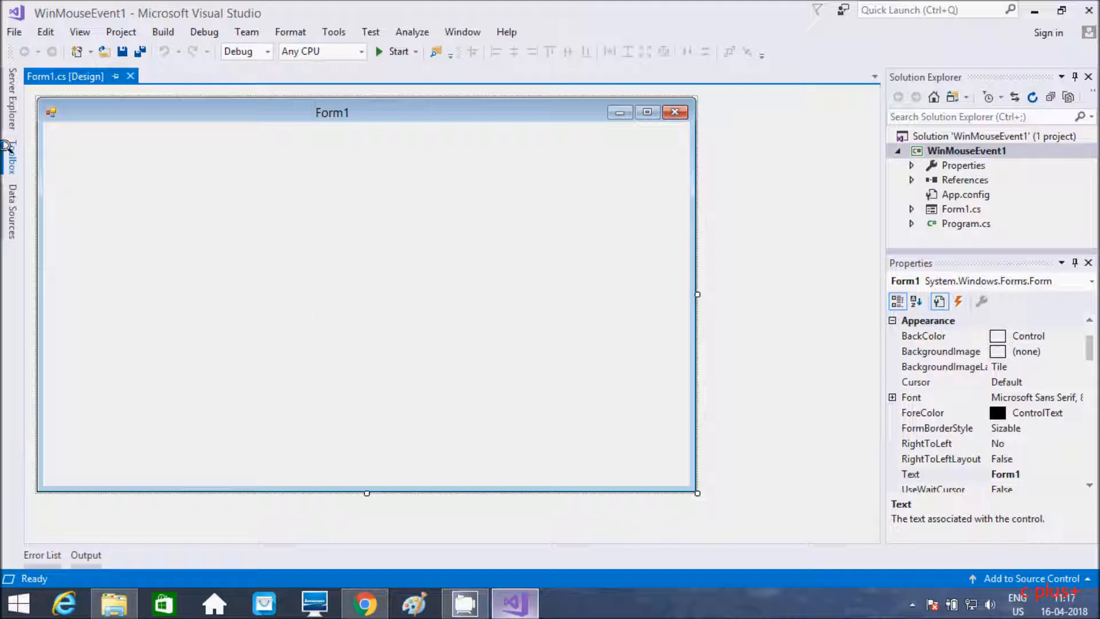
- Drag a Label from the Toolbox's Common Controls onto Form1's upper left as label1
left_click(12, 162)
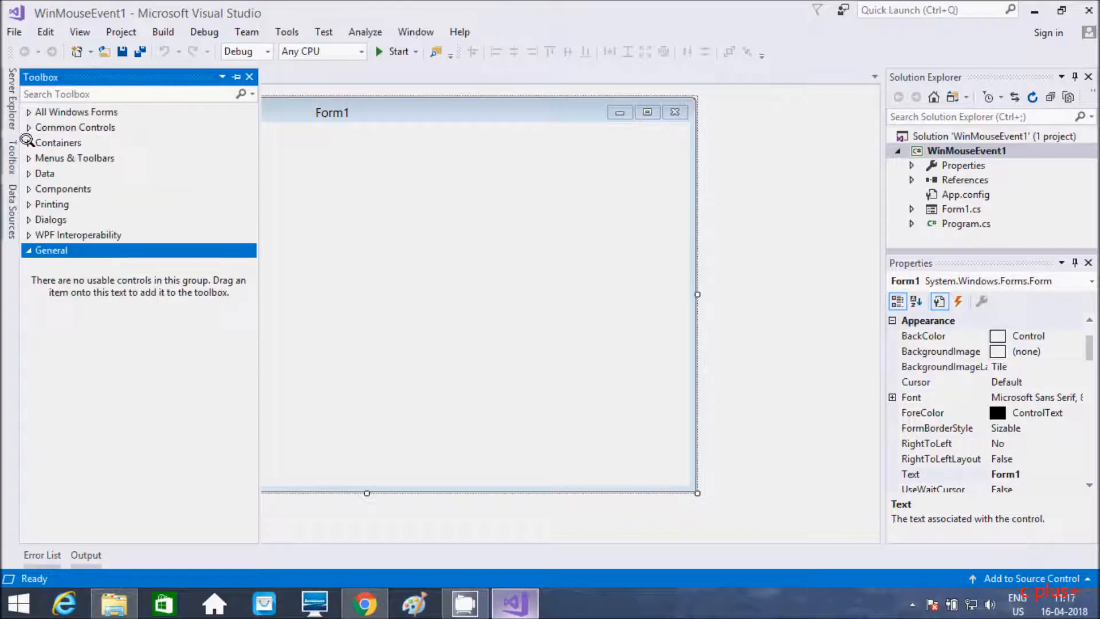
left_click(75, 127)
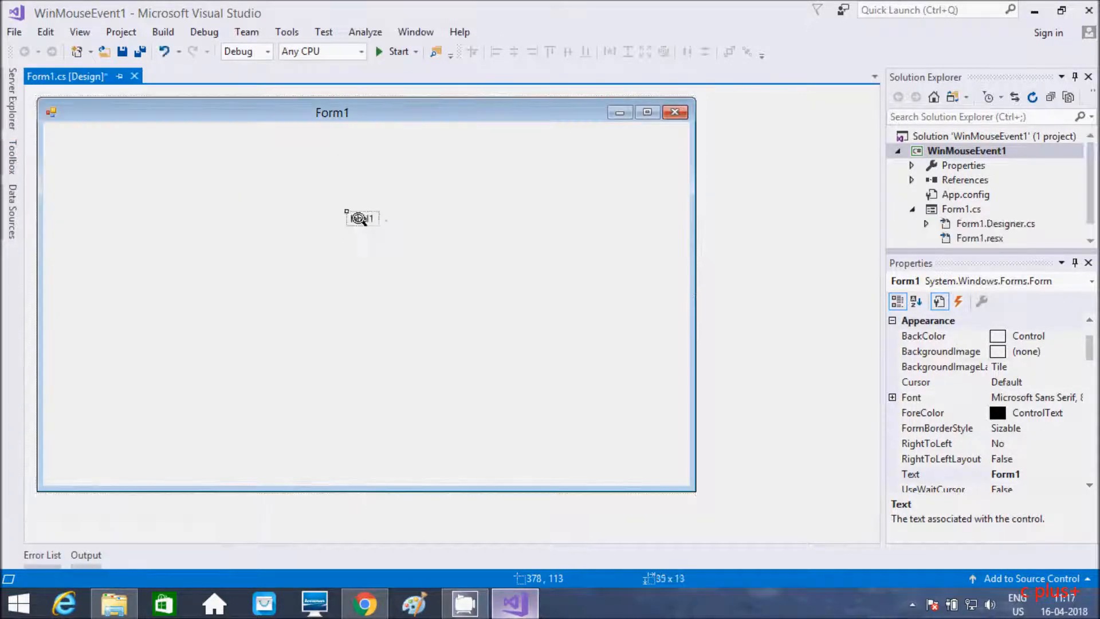
left_click_drag(361, 217, 102, 204)
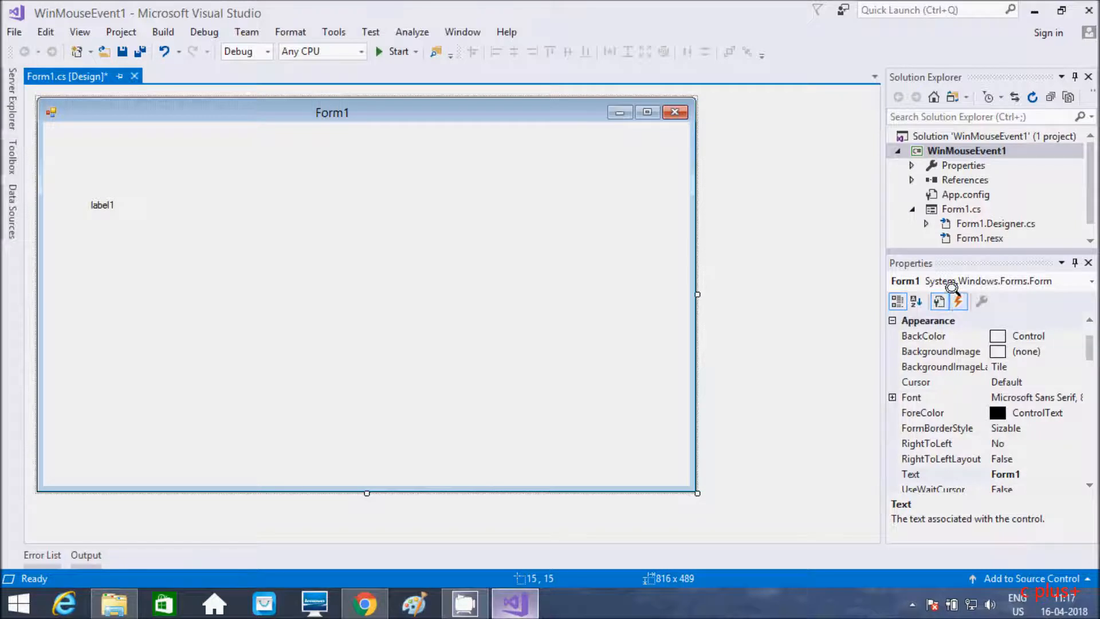
- Generate an empty Form1_MouseUp handler from Form1's Mouse events in Properties
left_click(957, 300)
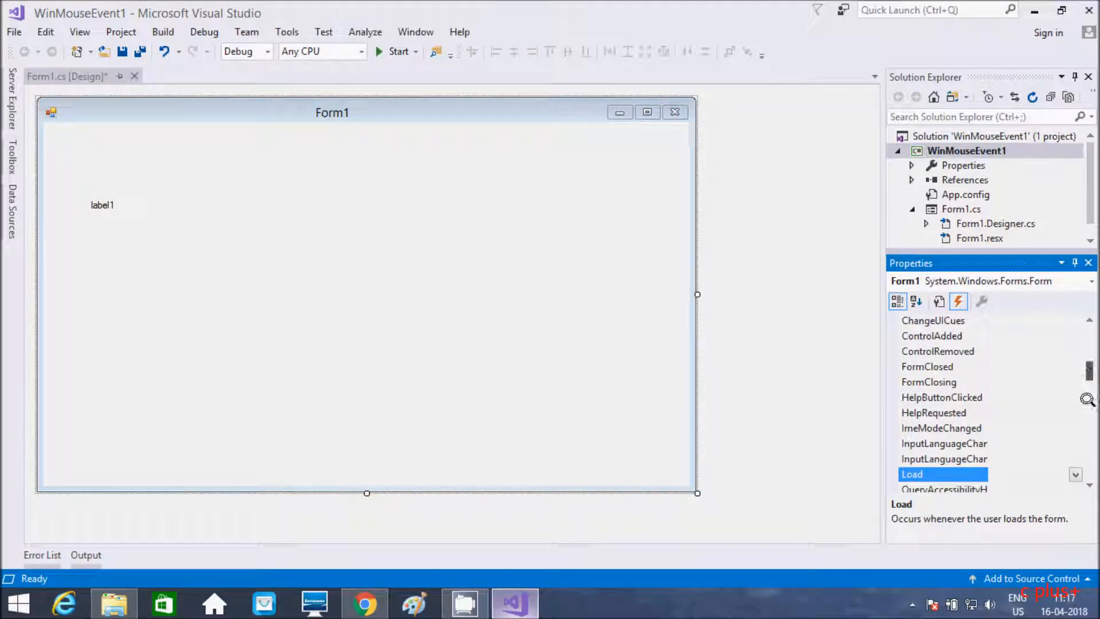
scroll("down", 3)
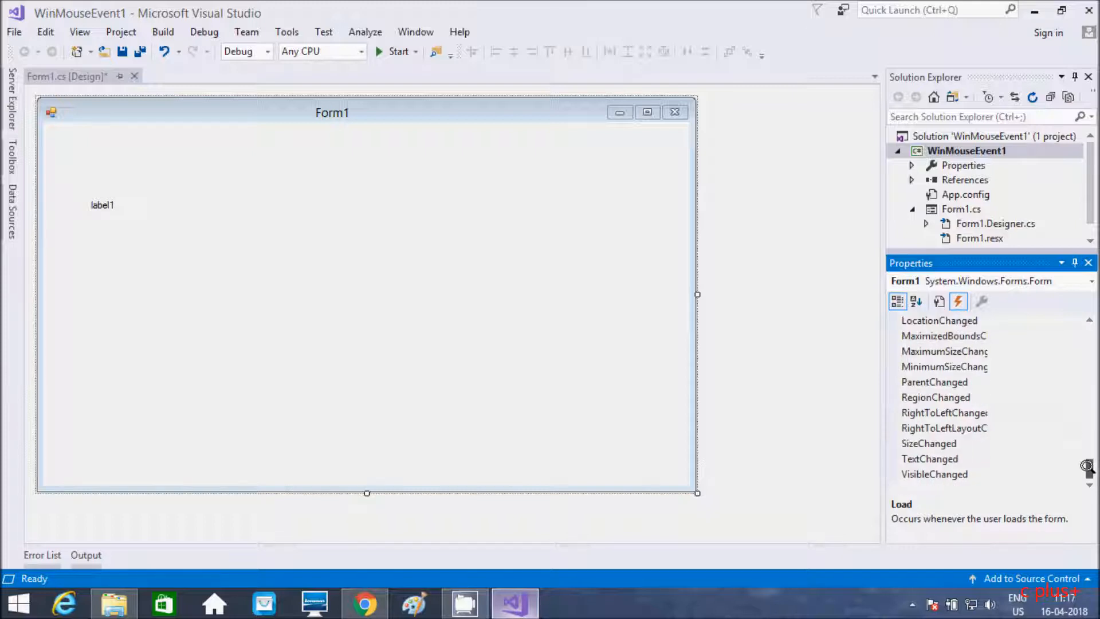
scroll("down", 3)
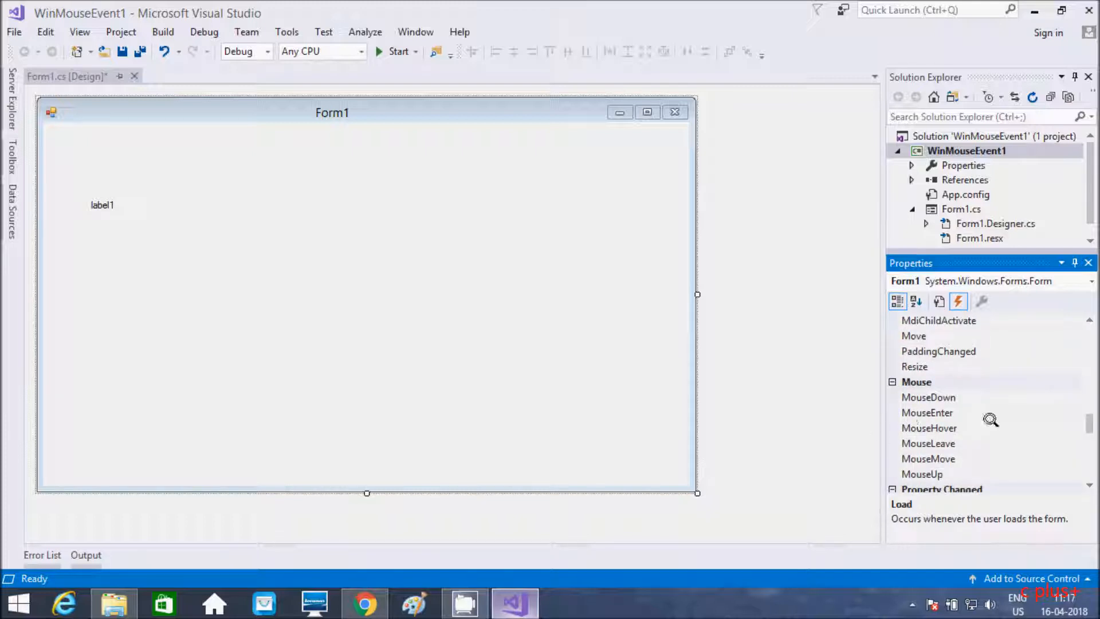
mouse_move(919, 474)
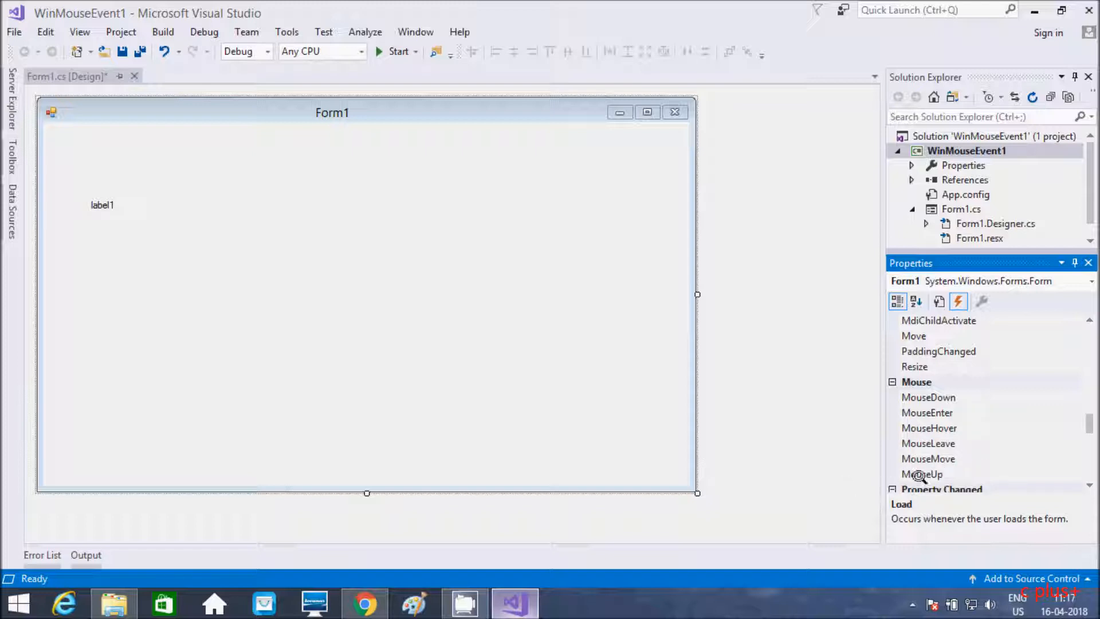
double_click(922, 474)
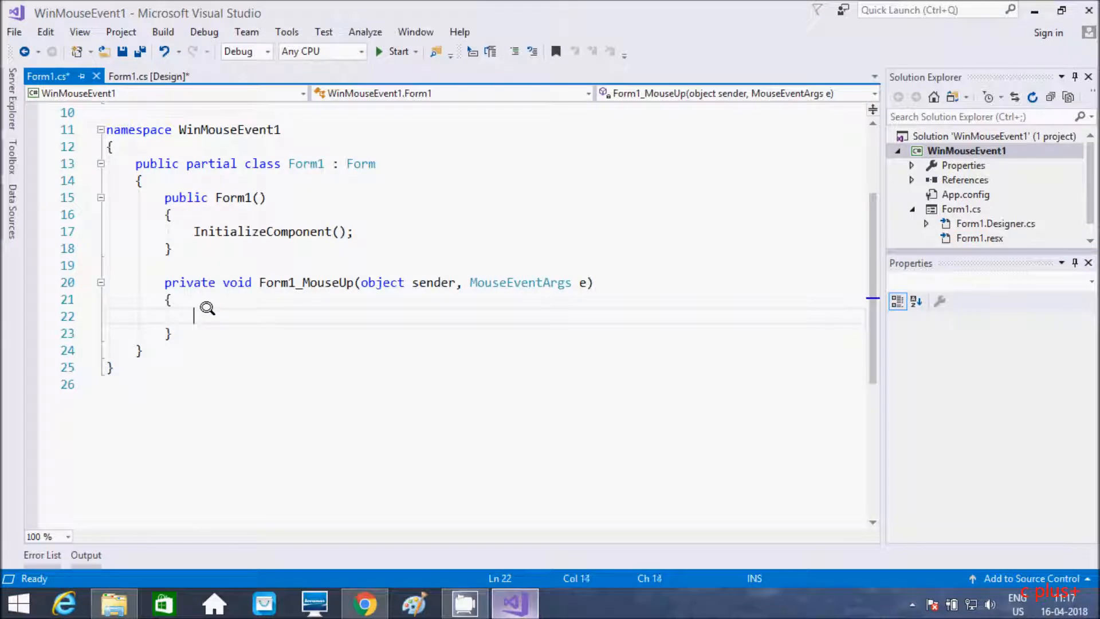
- In Form1_MouseUp, start the line label1.Text = "X- Cordinate " + e. for the X coordinate
type("label1.")
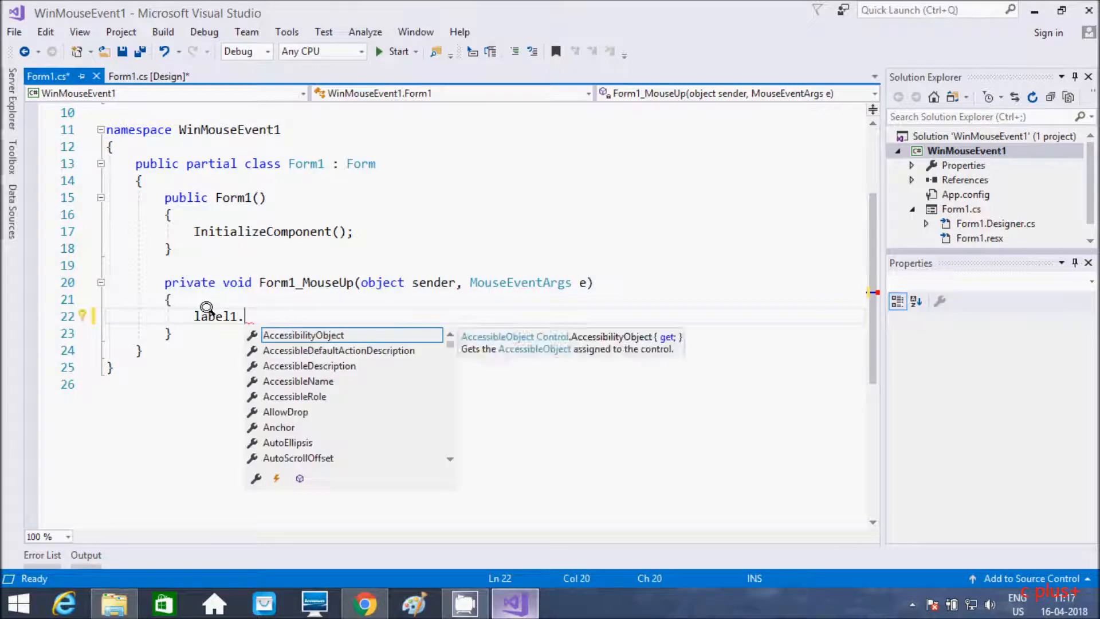
type("Text")
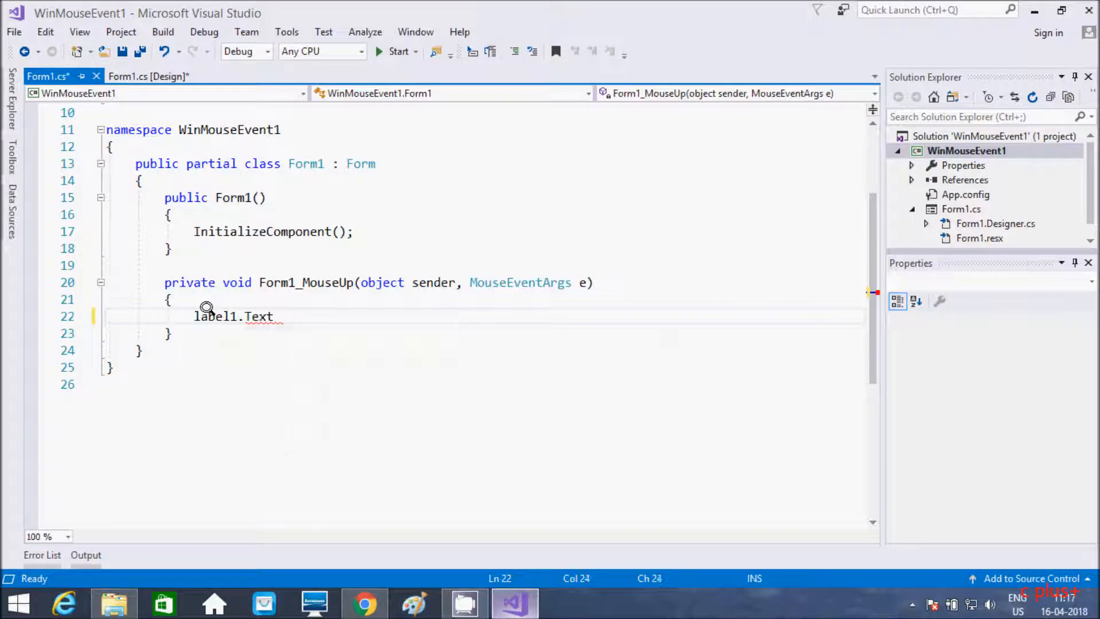
type("=")
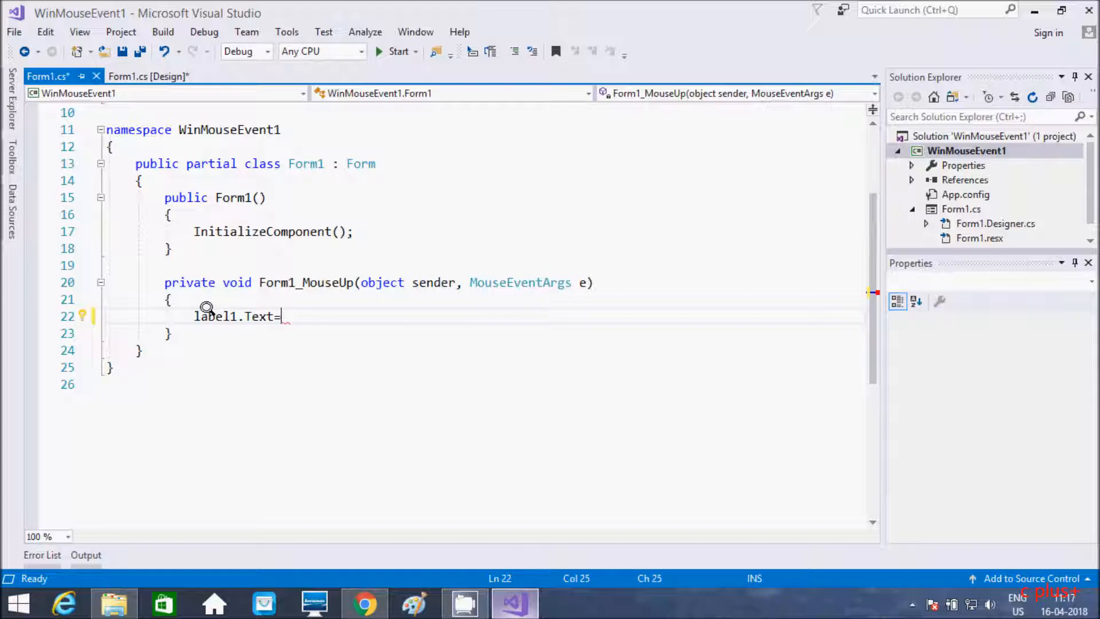
type("\"X\"")
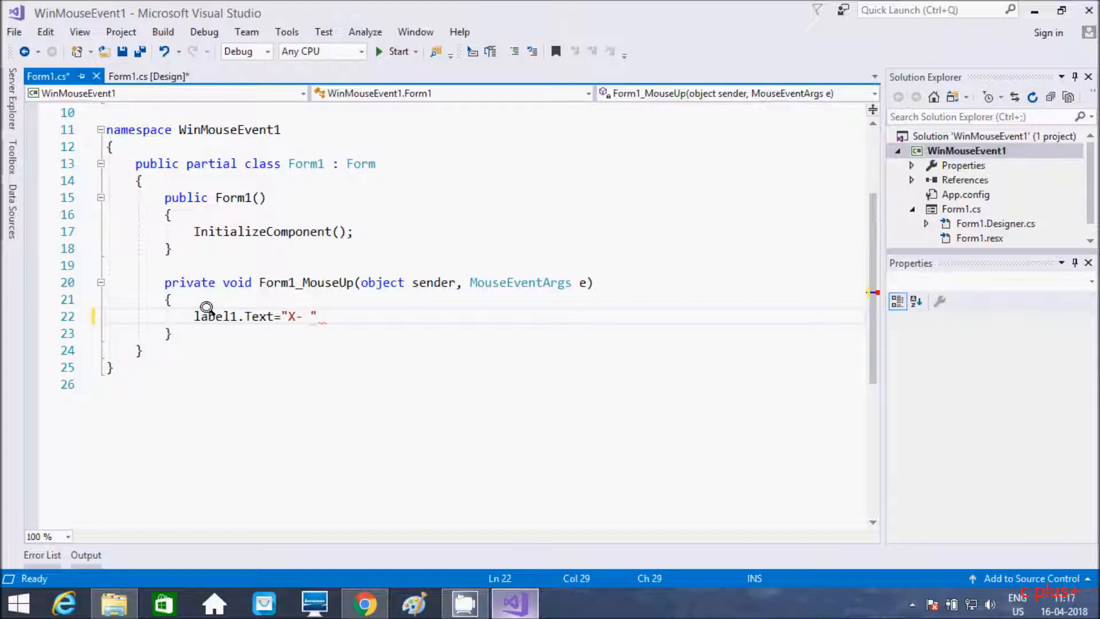
type("Cord")
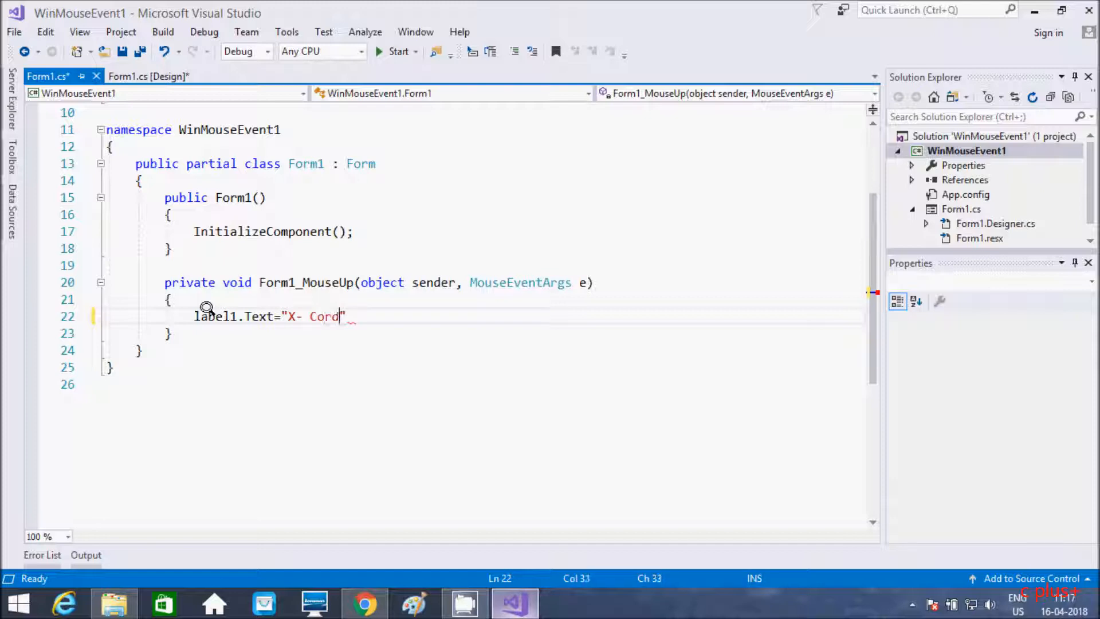
type("inate")
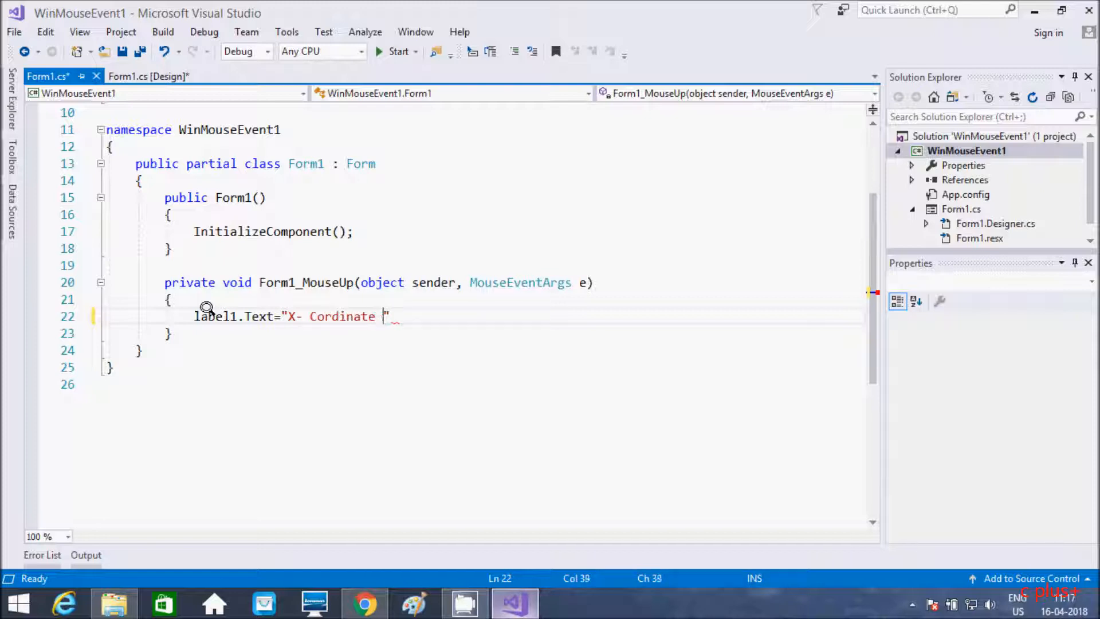
type("+")
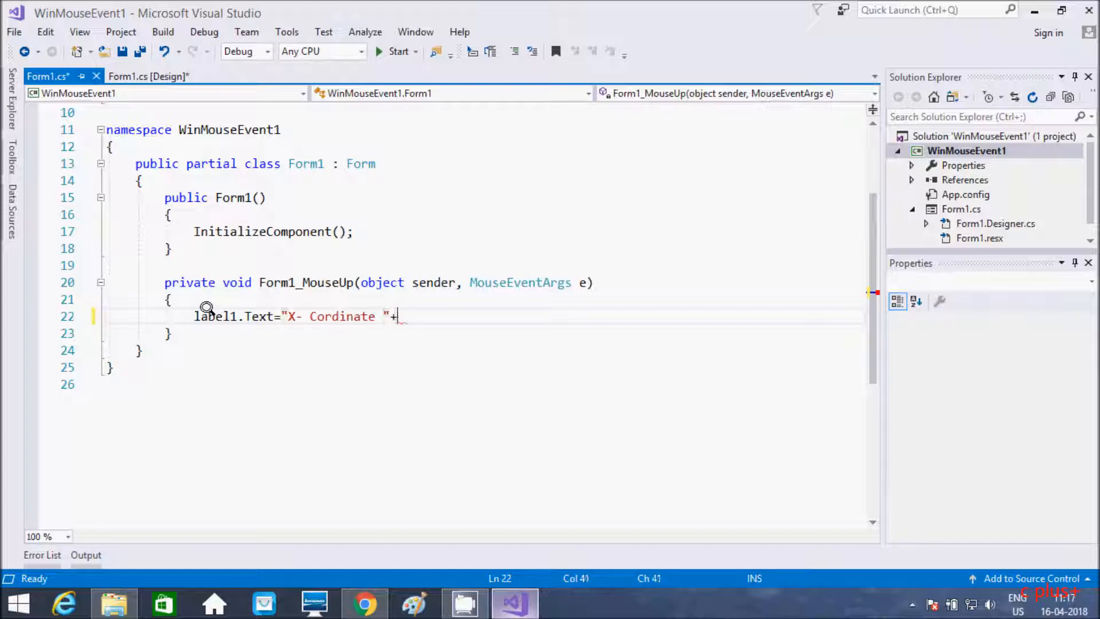
type("e")
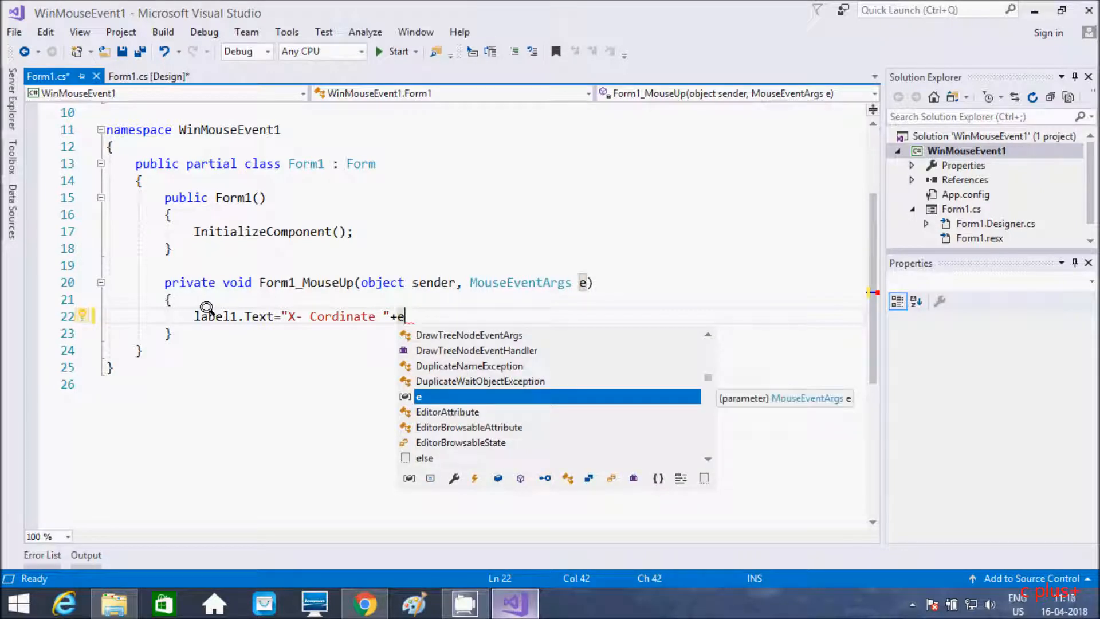
type(".")
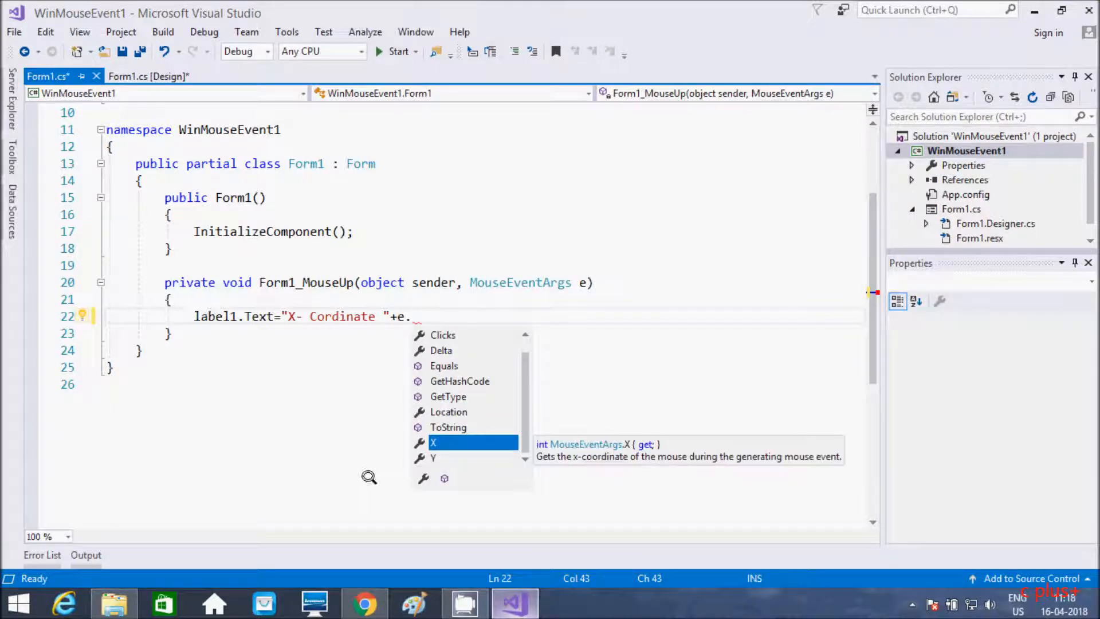
mouse_move(590, 449)
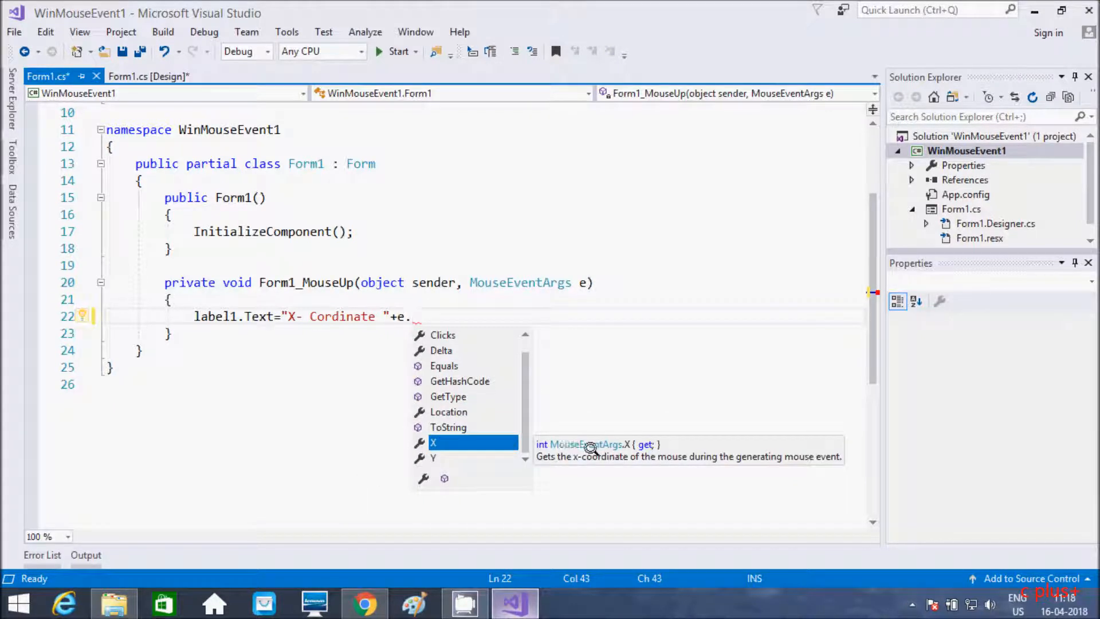
mouse_move(620, 449)
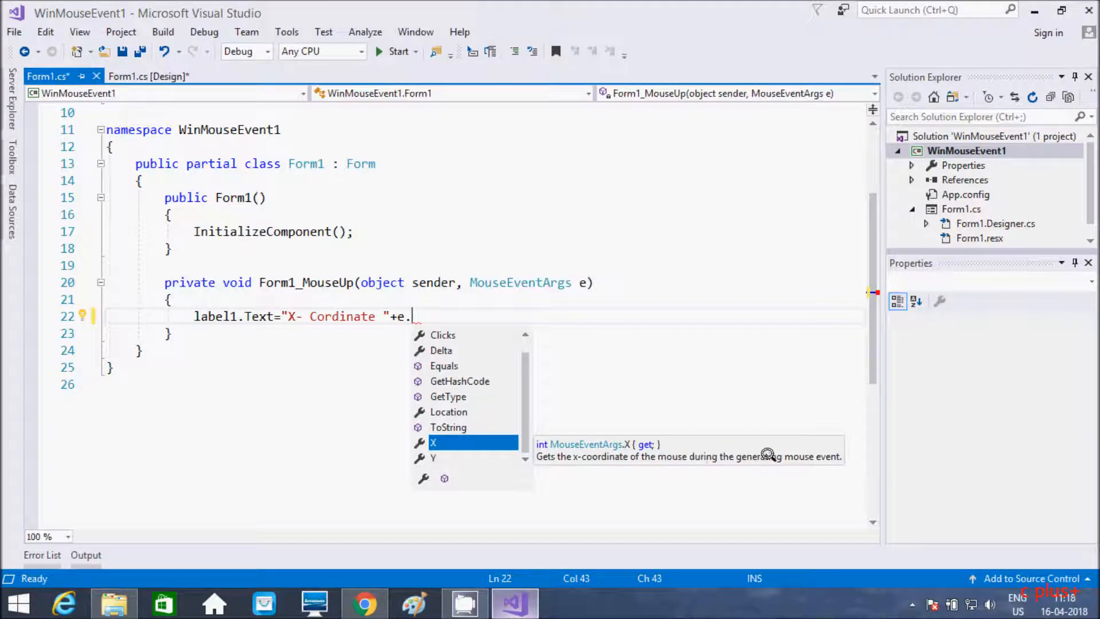
mouse_move(547, 354)
type("X")
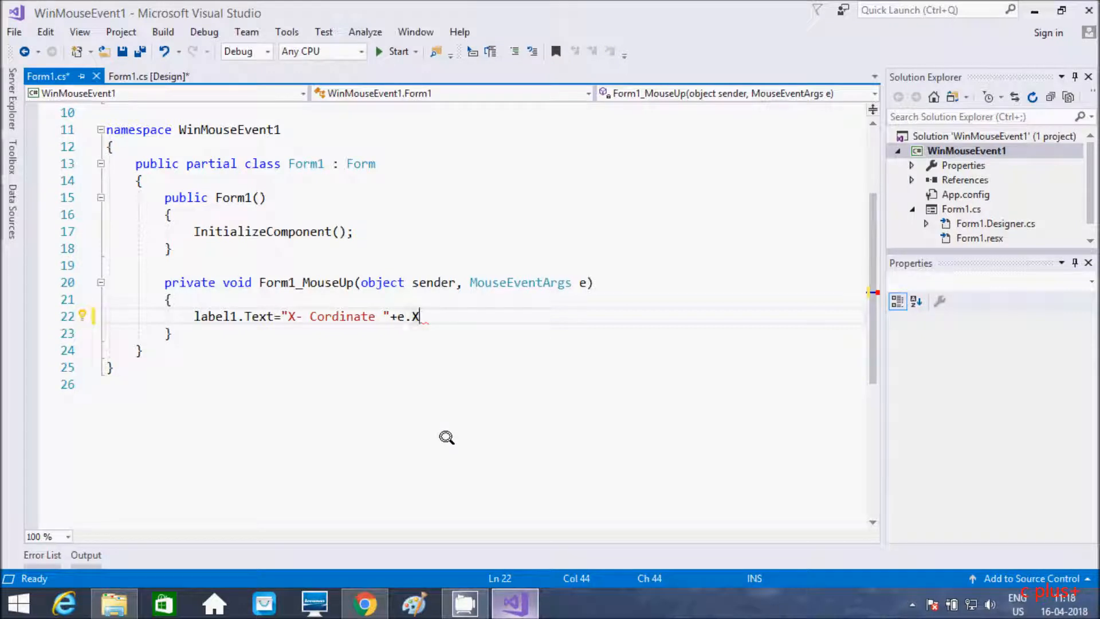
- Append + " Y- Cordinate " + e.Y to complete the label1.Text statement
type("+")
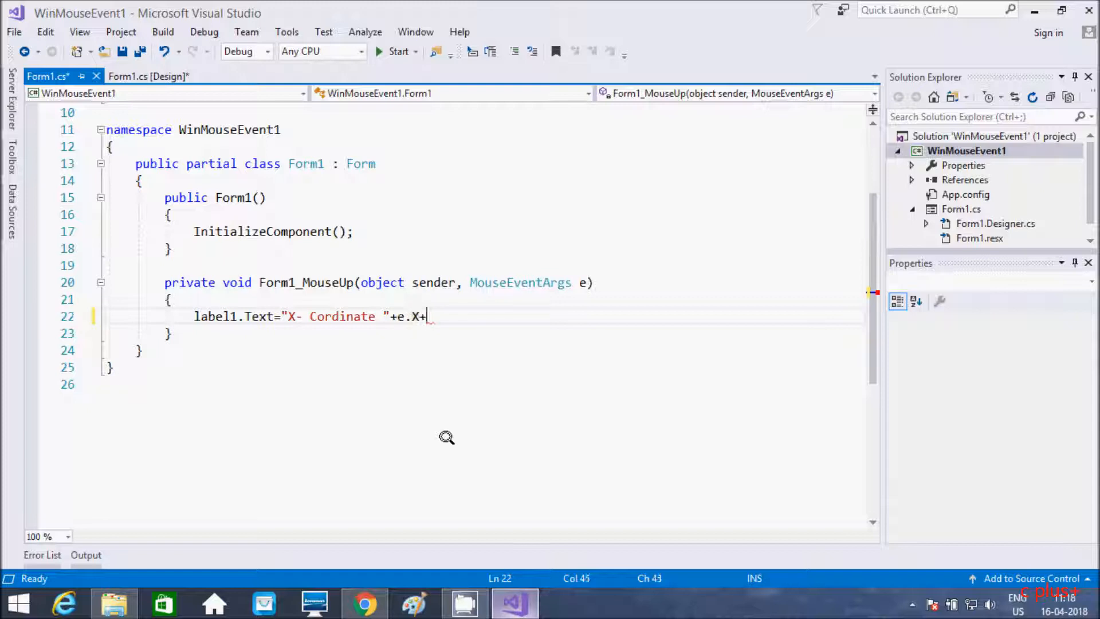
type("\"\"")
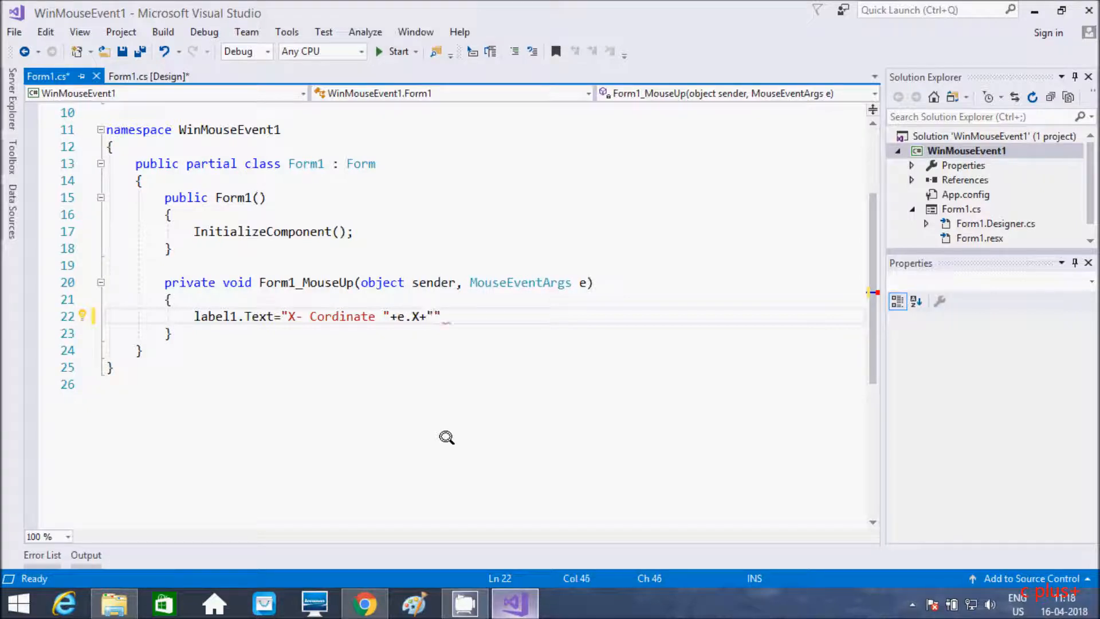
type("Y-")
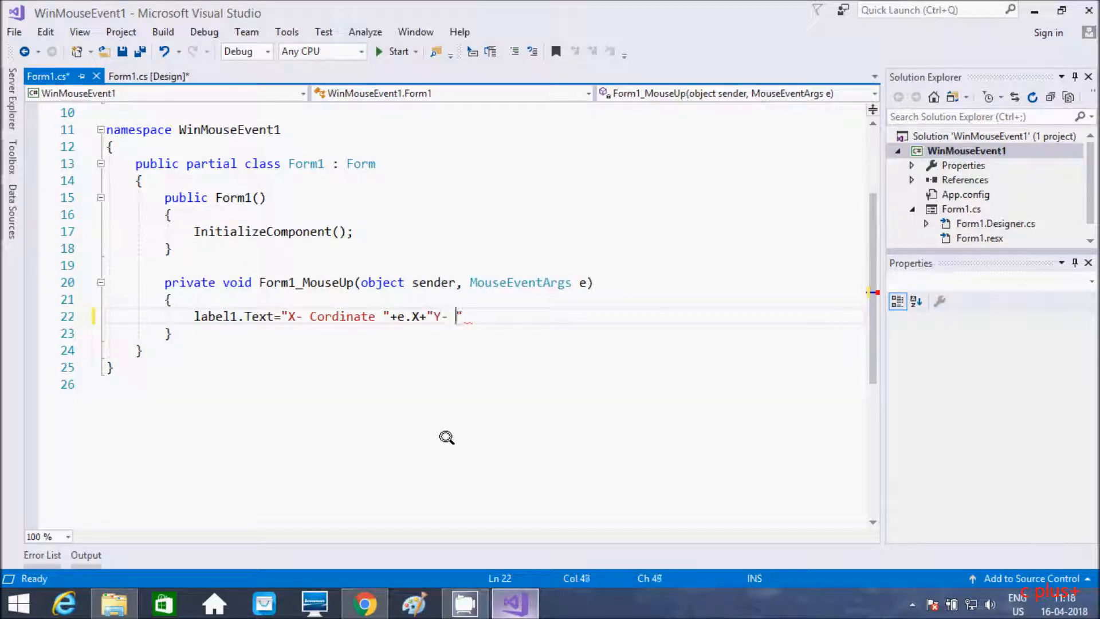
type("Cor")
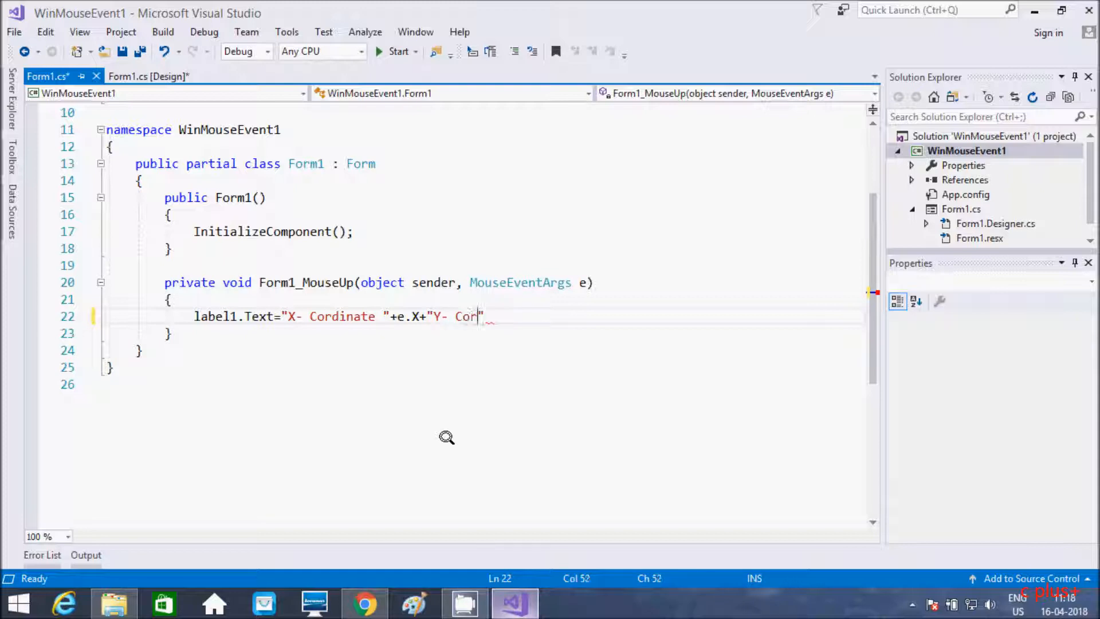
type("dinate")
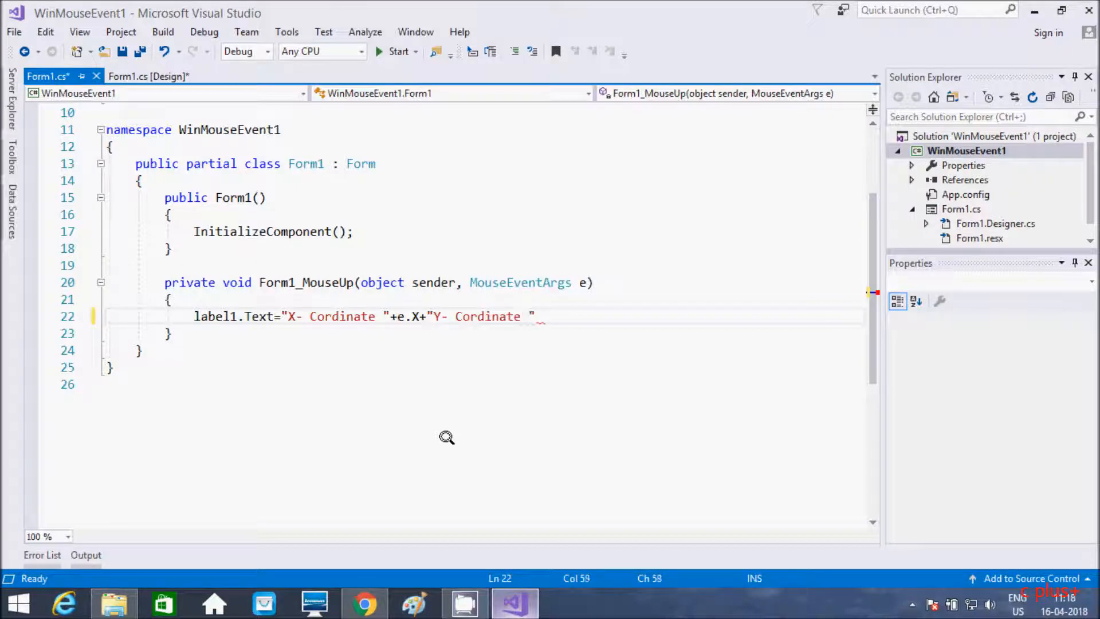
left_click(434, 315)
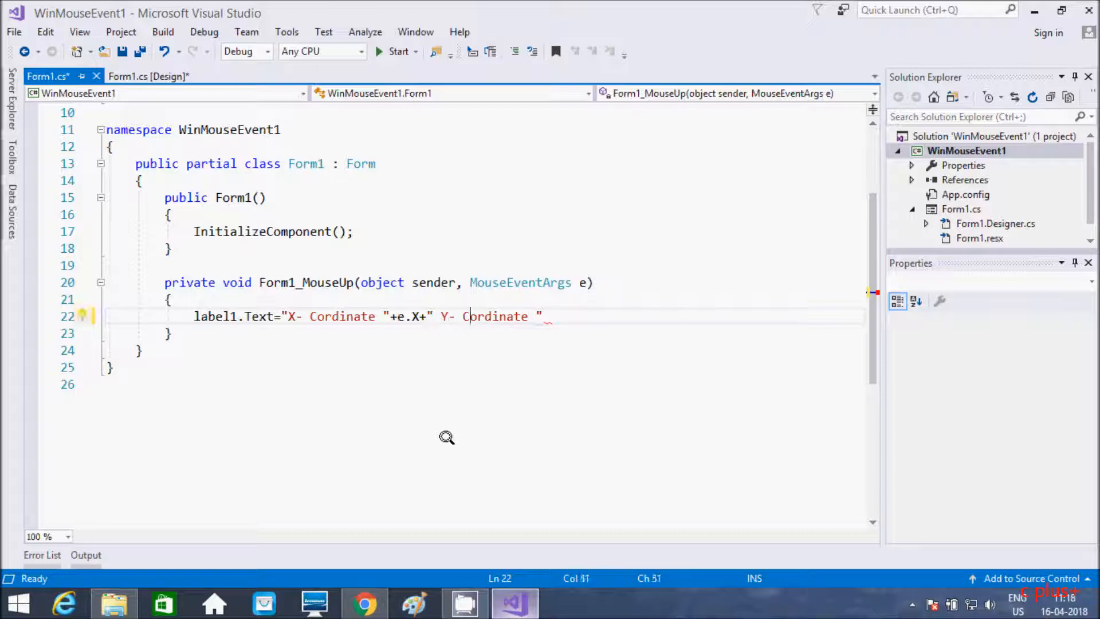
type("+")
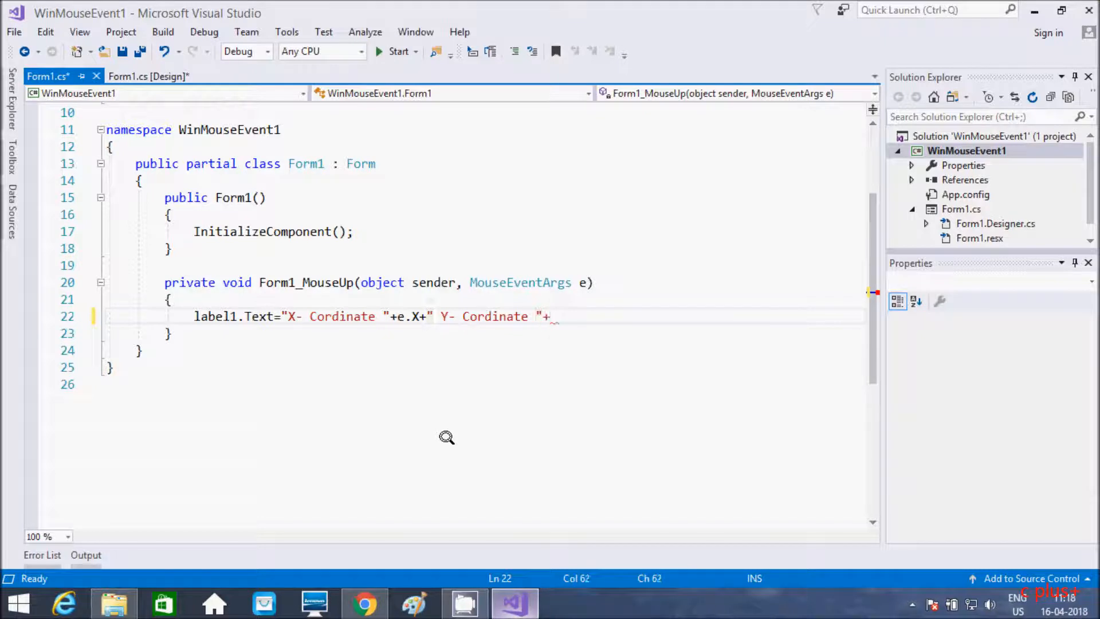
type("e.Y;")
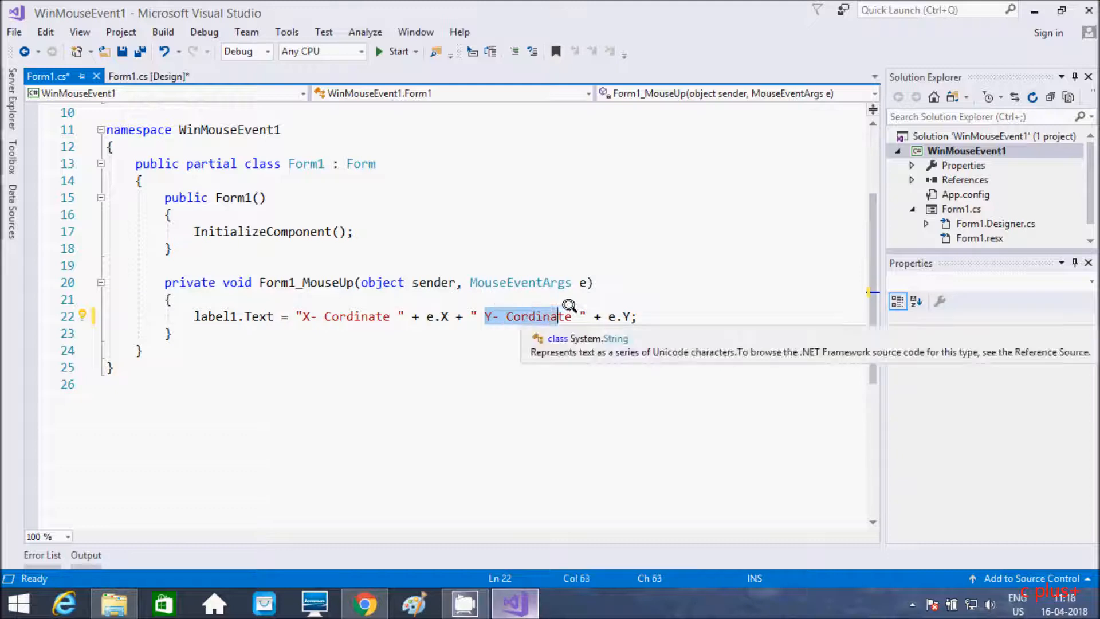
mouse_move(642, 307)
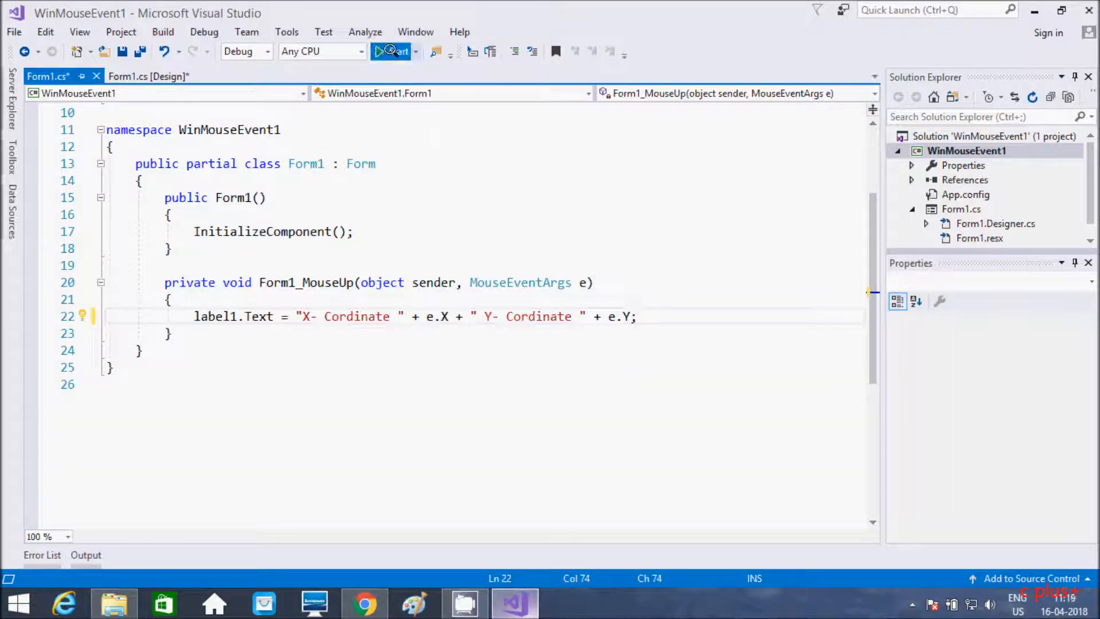
- Build and run WinMouseEvent1, check the mouse-up coordinates on Form1, then run again
left_click(397, 51)
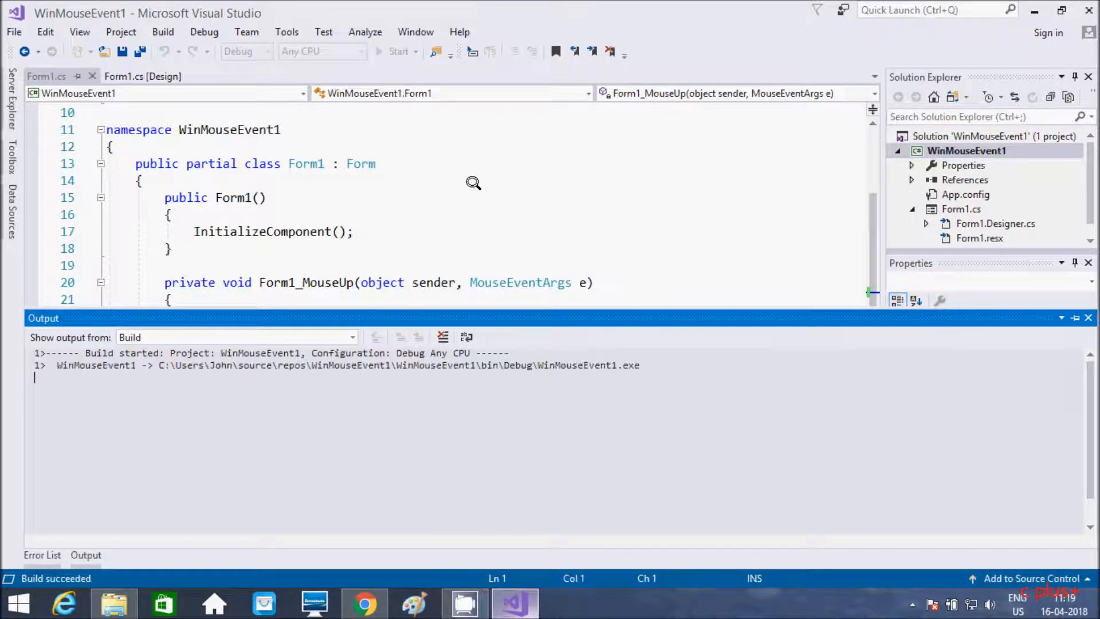
left_click(396, 50)
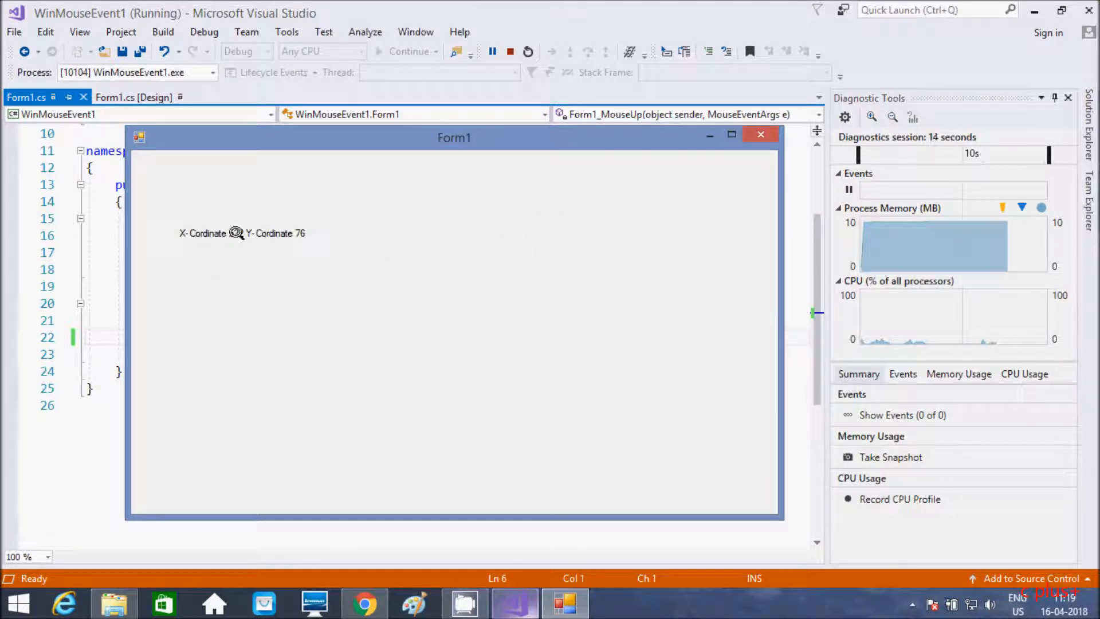
mouse_move(187, 375)
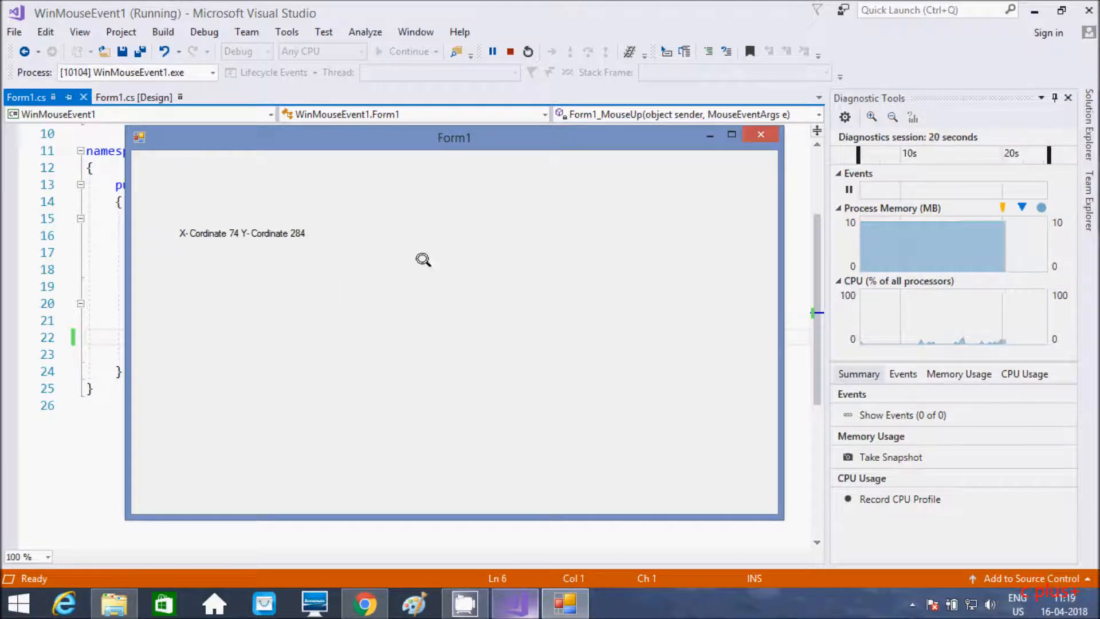
mouse_move(431, 309)
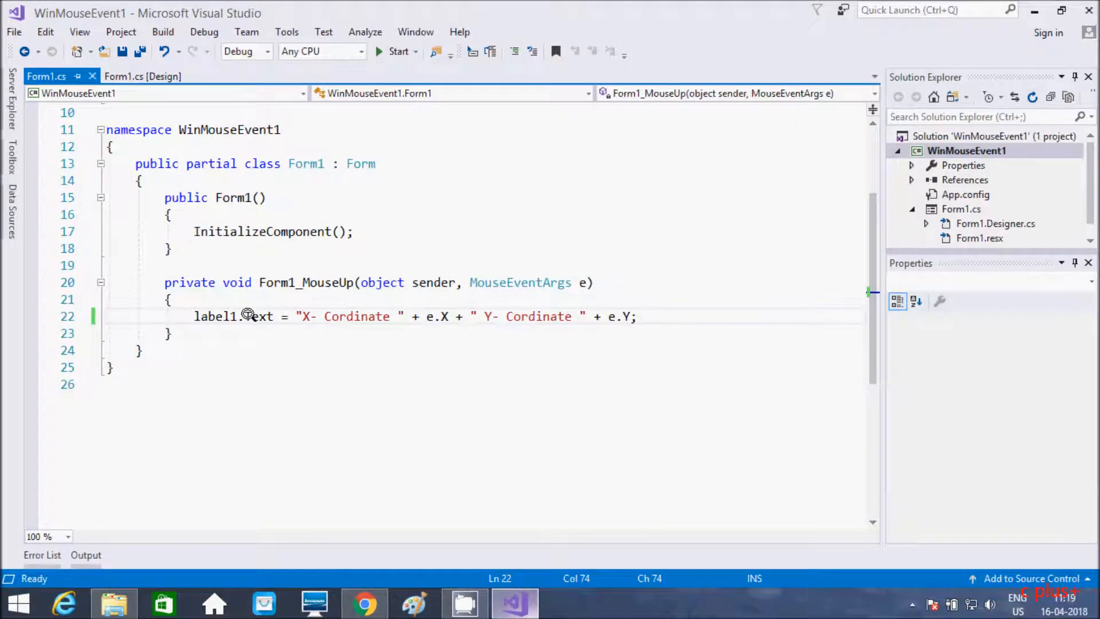
left_click(397, 51)
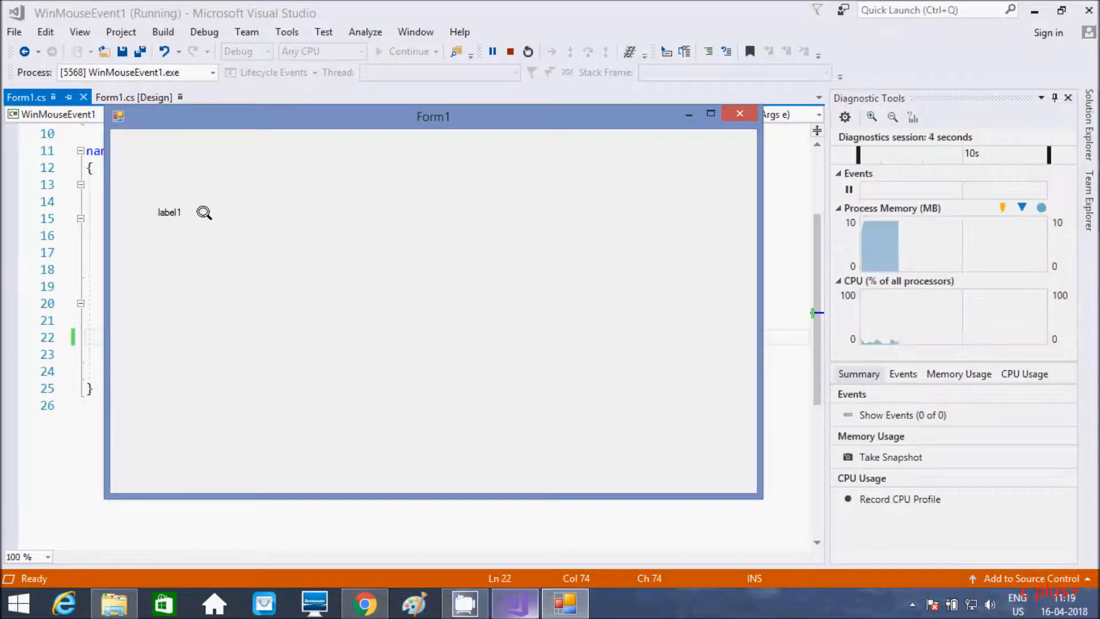
mouse_move(338, 266)
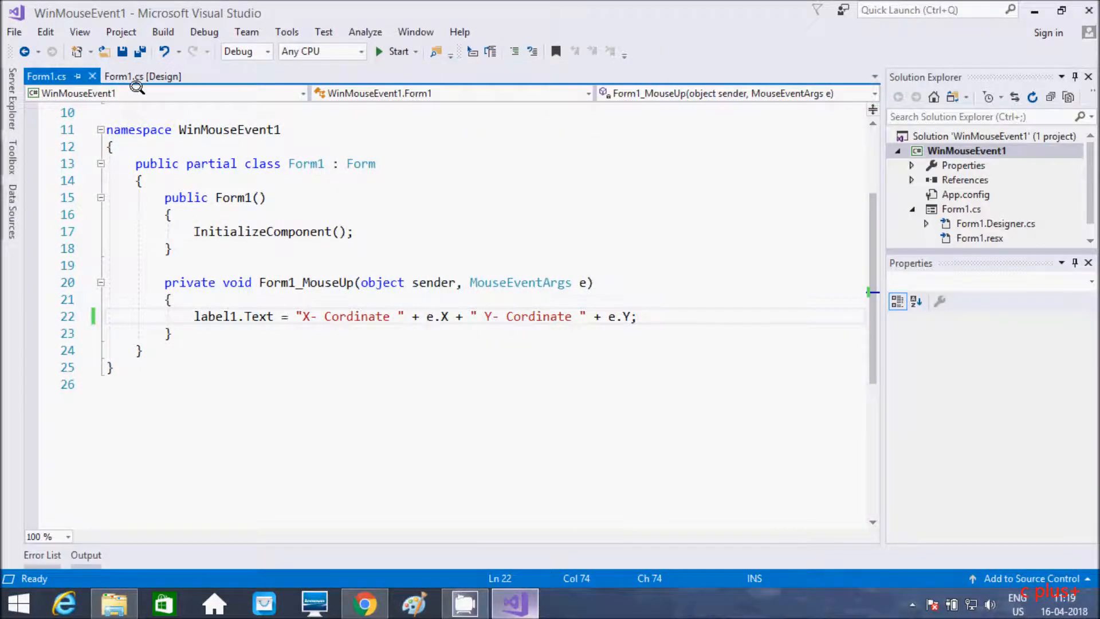
- From the Form1 designer's Events list, double-click MouseMove to create Form1_MouseMove
left_click(144, 76)
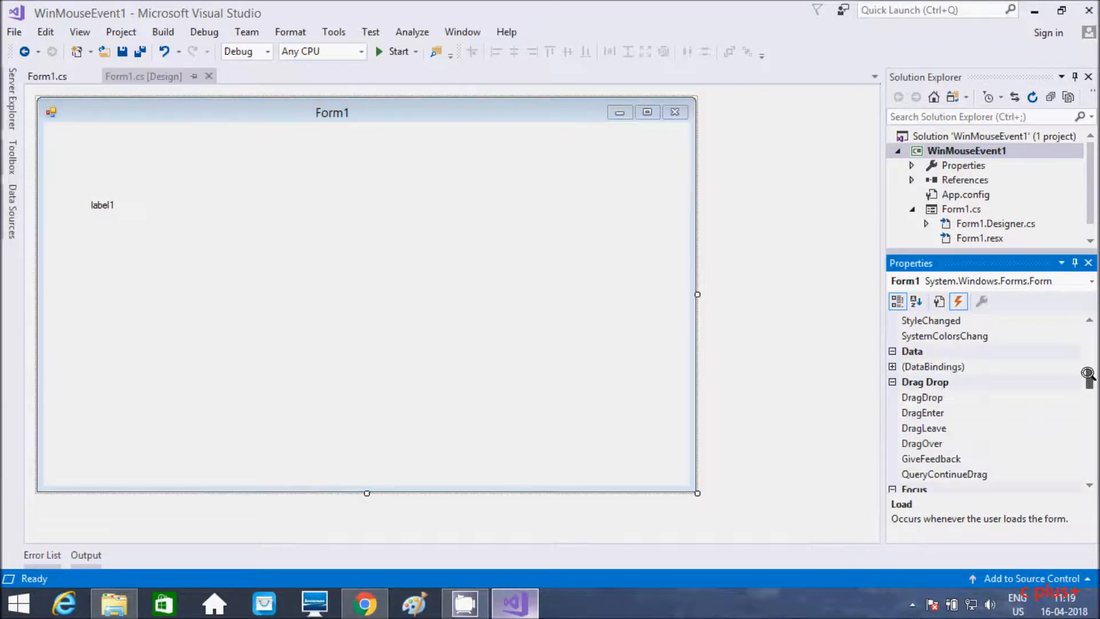
scroll("down", 3)
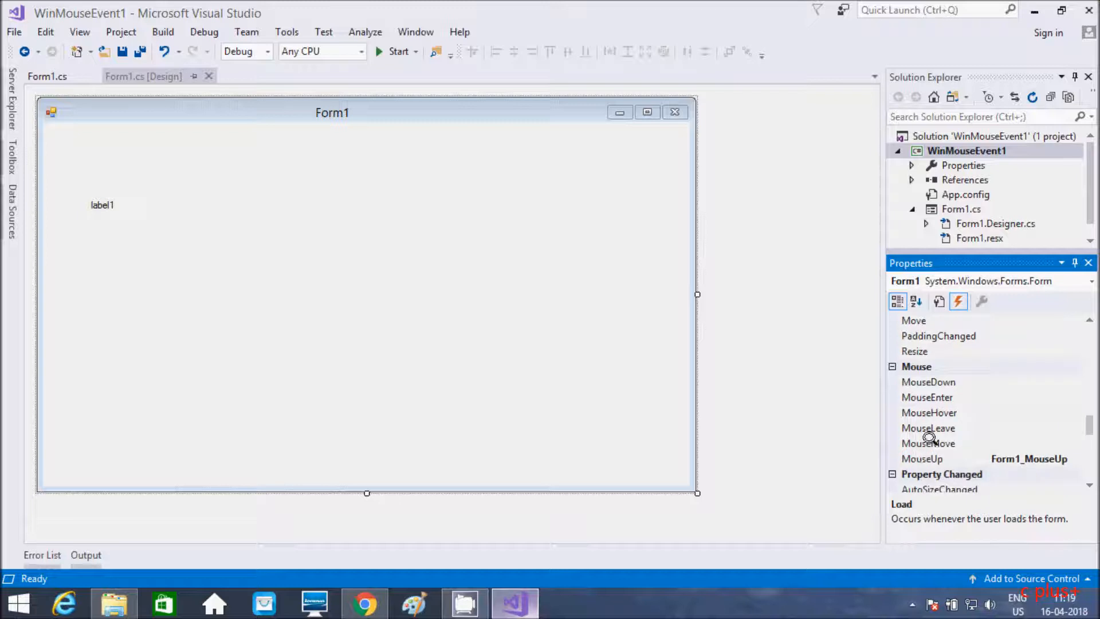
mouse_move(1005, 438)
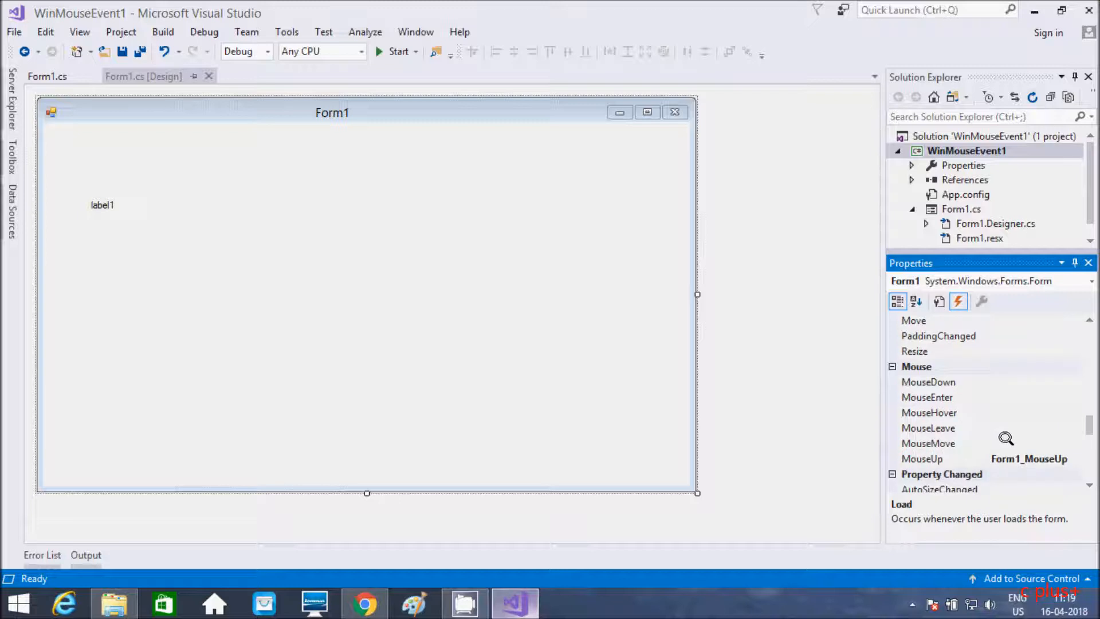
double_click(928, 443)
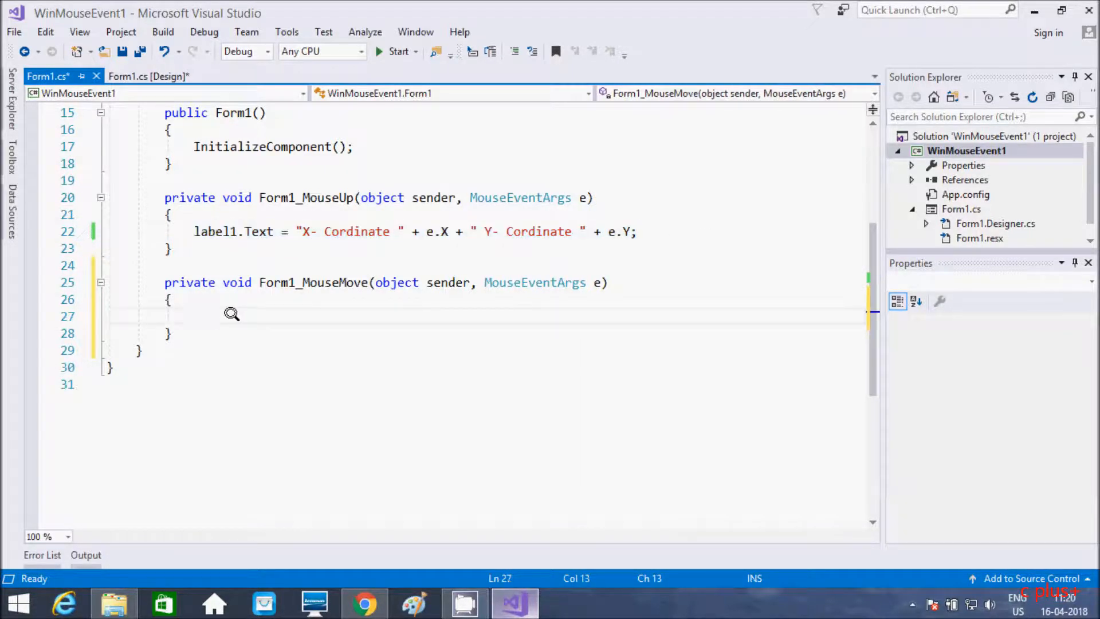
- Put the X/Y label1.Text line in Form1_MouseMove, run to watch live coordinates, close Form1
type("label1.Text = \"X- Cordinate \" + e.X + \" Y- Cordinate \" + e.Y;")
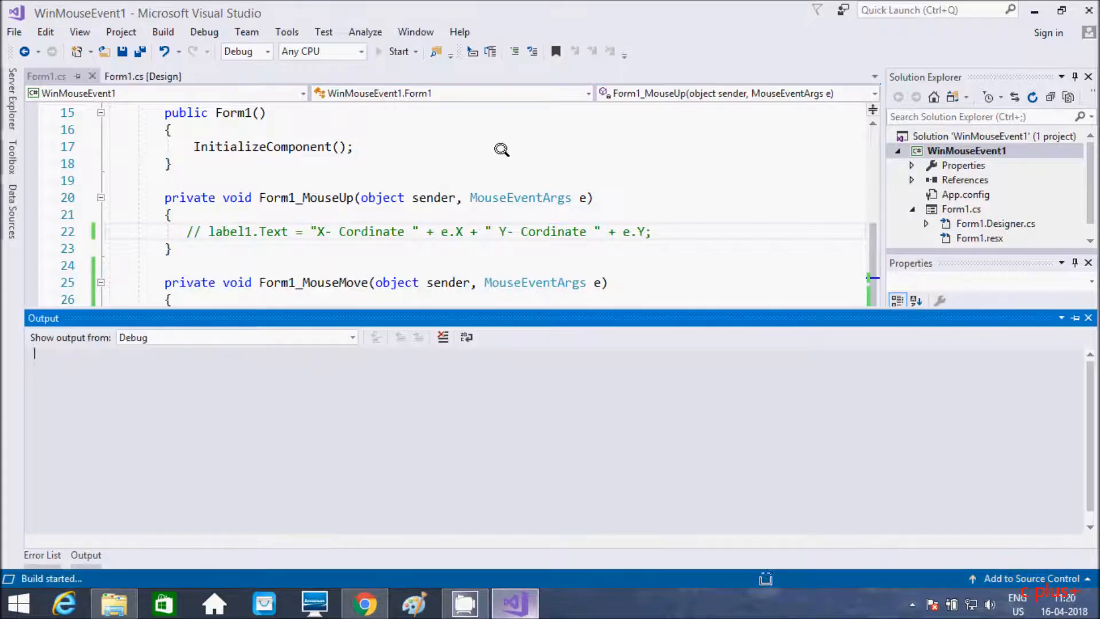
left_click(397, 51)
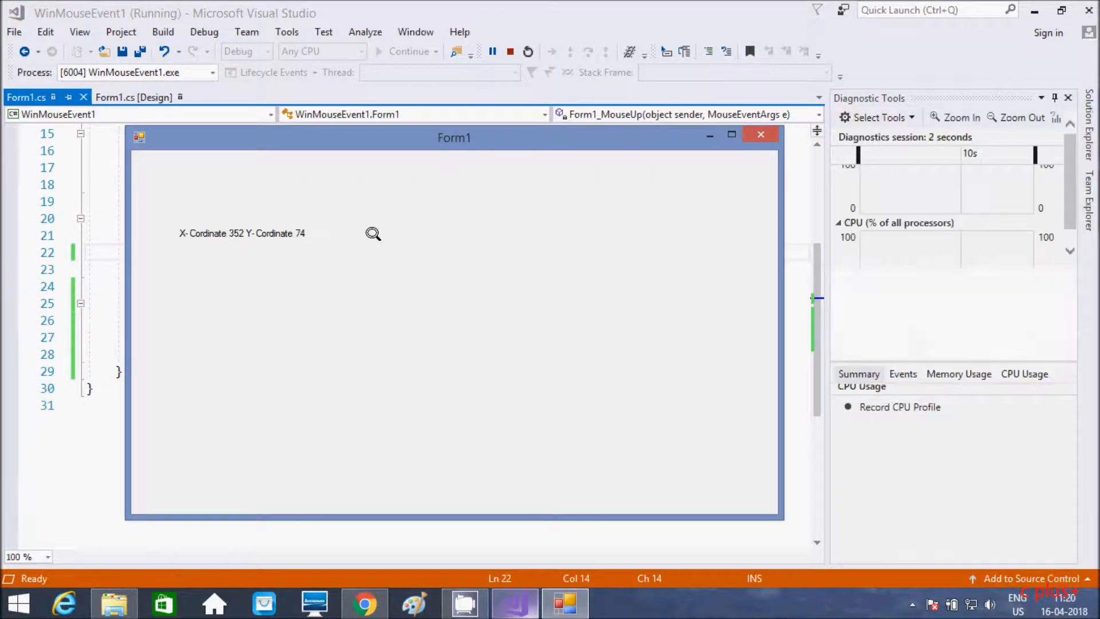
mouse_move(299, 269)
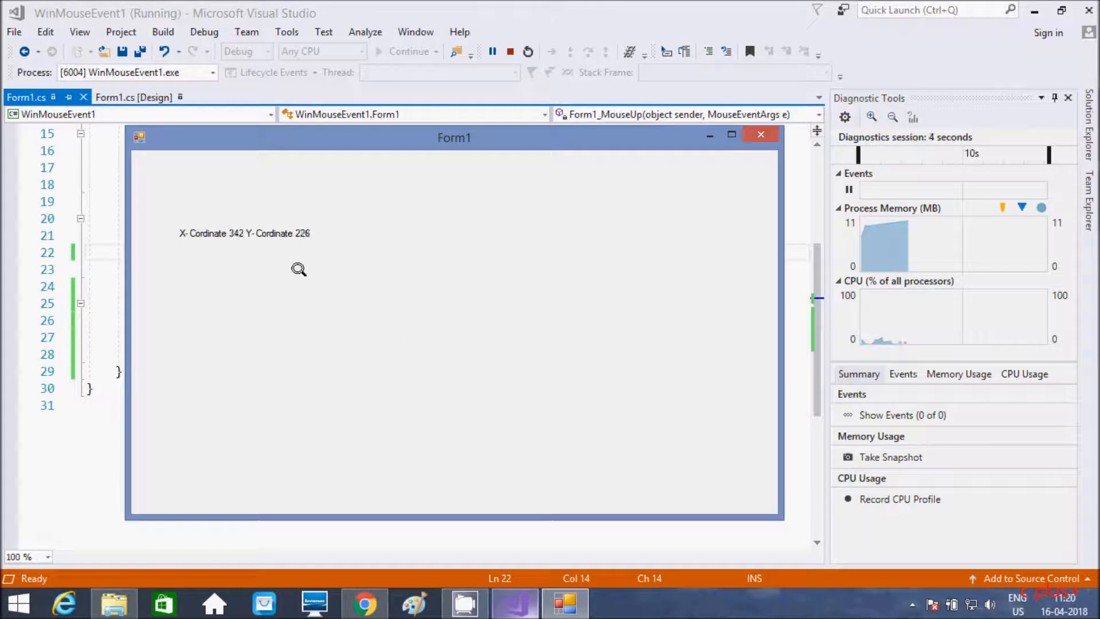
mouse_move(335, 268)
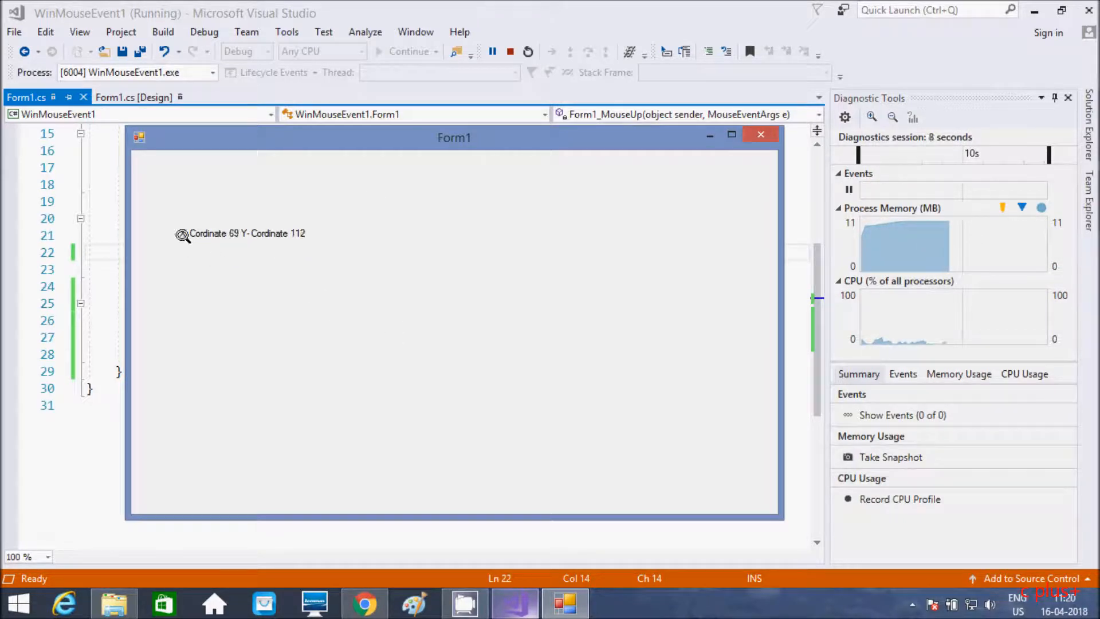
mouse_move(346, 272)
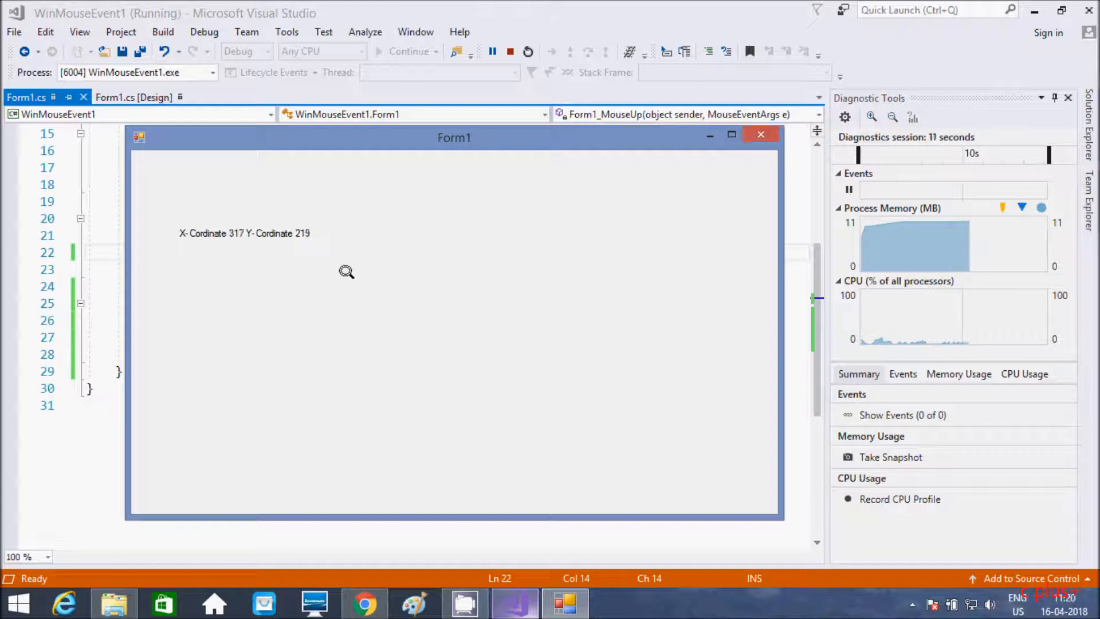
mouse_move(538, 162)
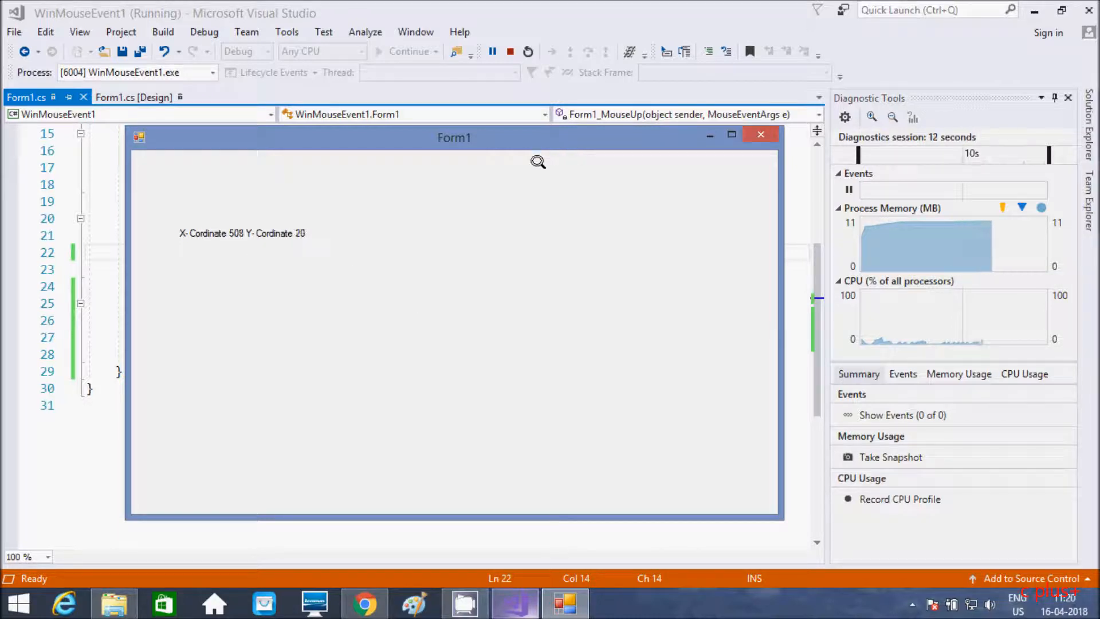
left_click(759, 134)
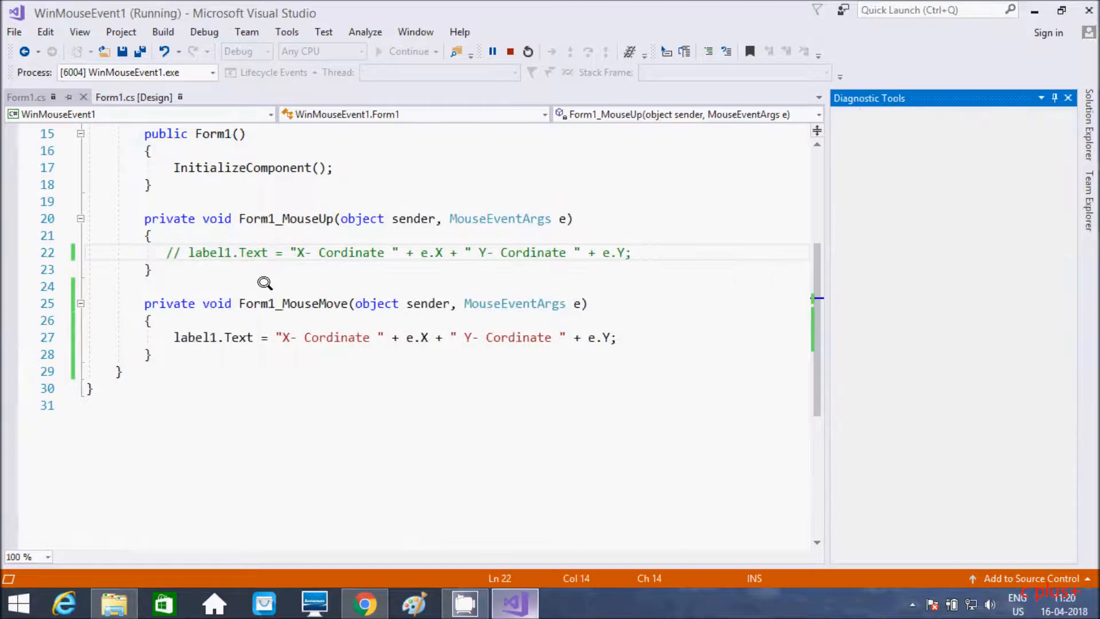
- Stop debugging to return to editing Form1.cs
left_click(509, 51)
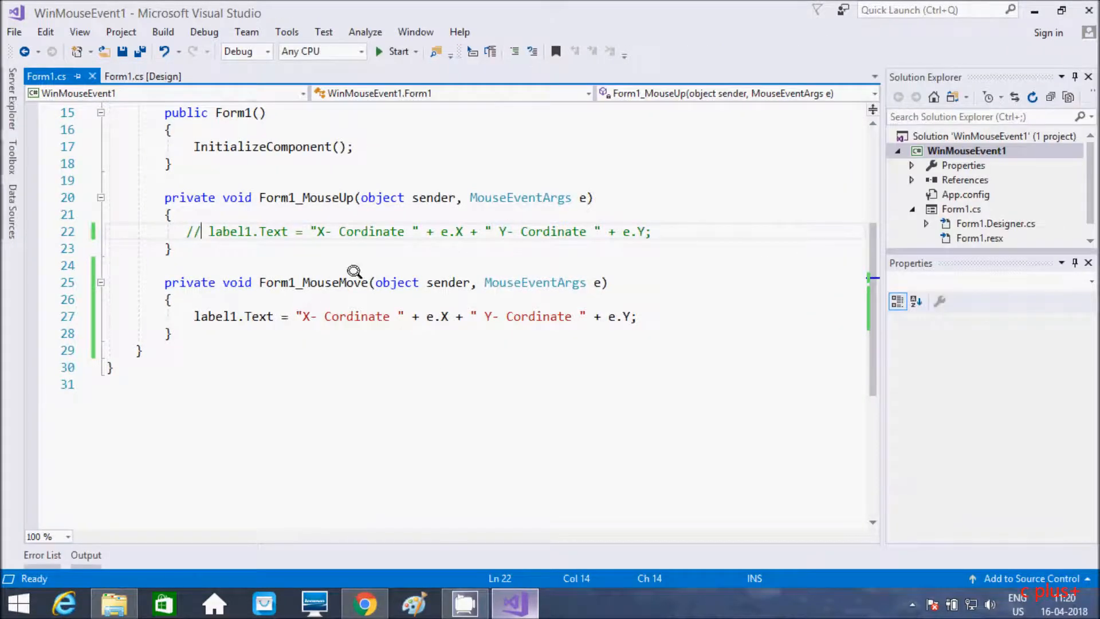
mouse_move(557, 323)
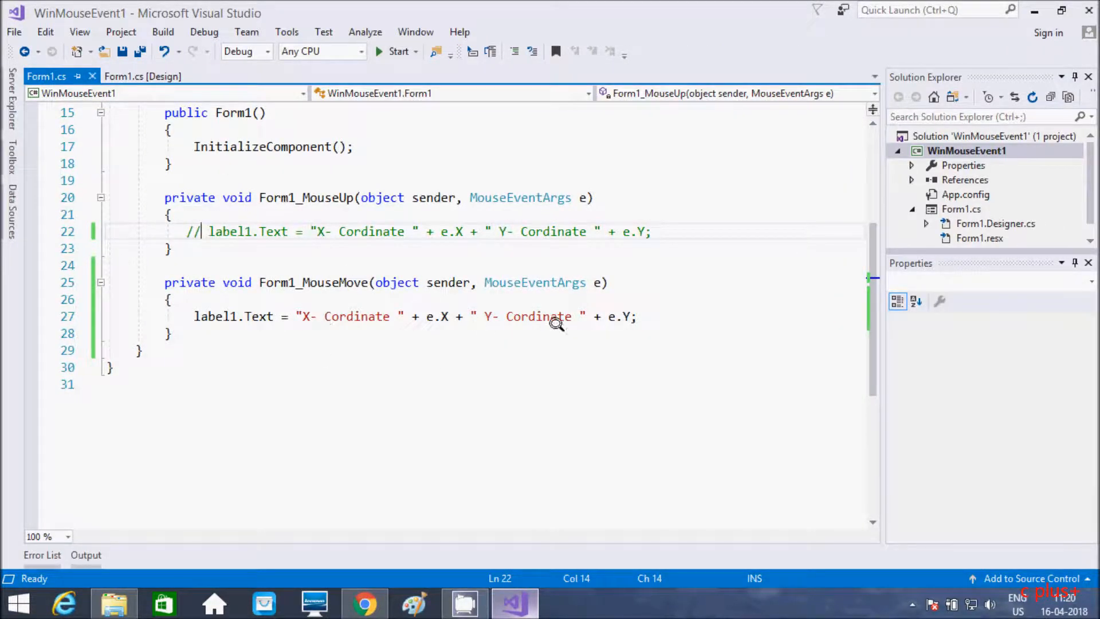
mouse_move(535, 282)
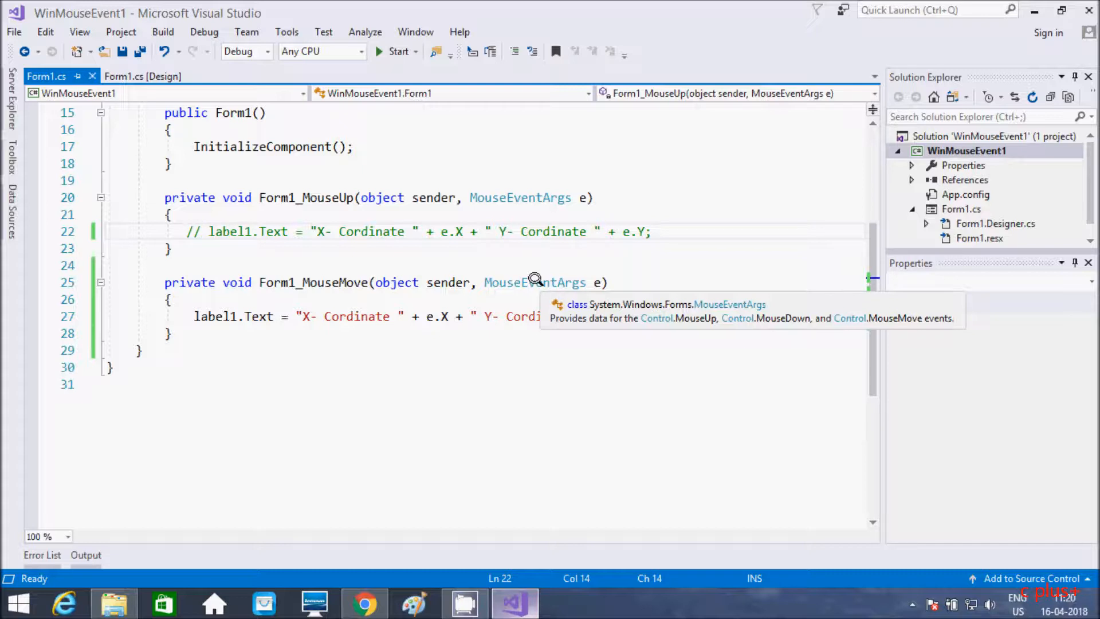
mouse_move(582, 281)
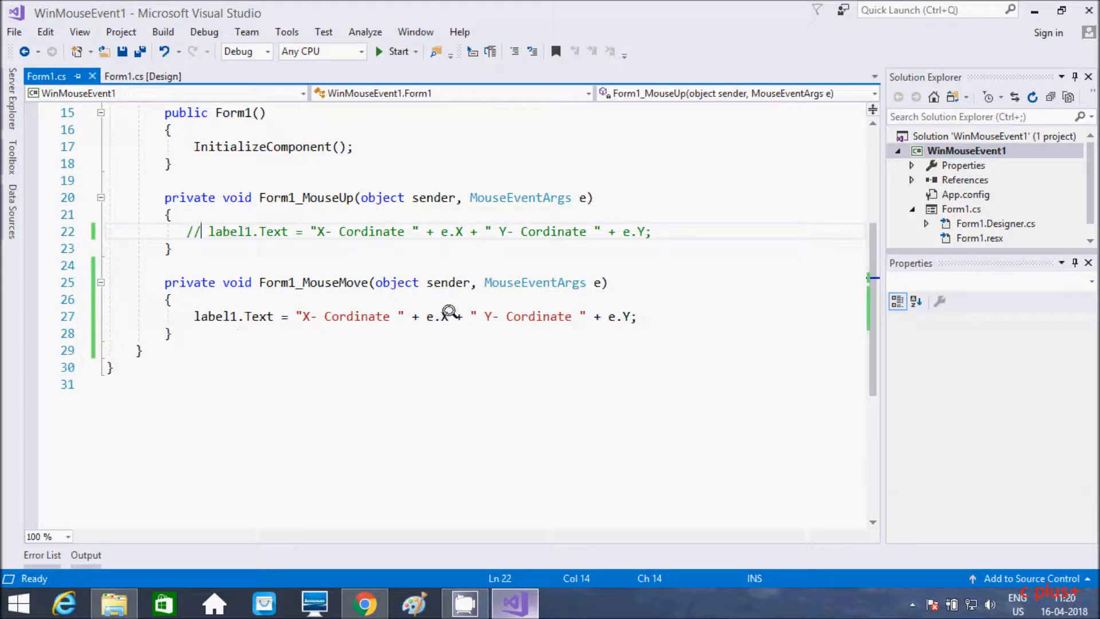
mouse_move(433, 316)
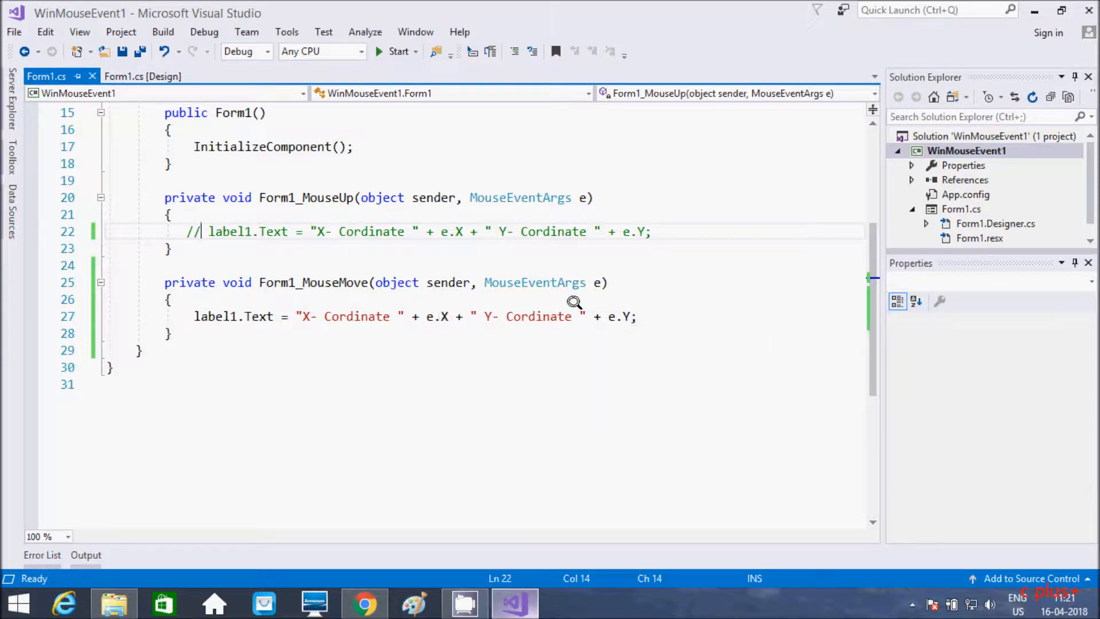
mouse_move(620, 312)
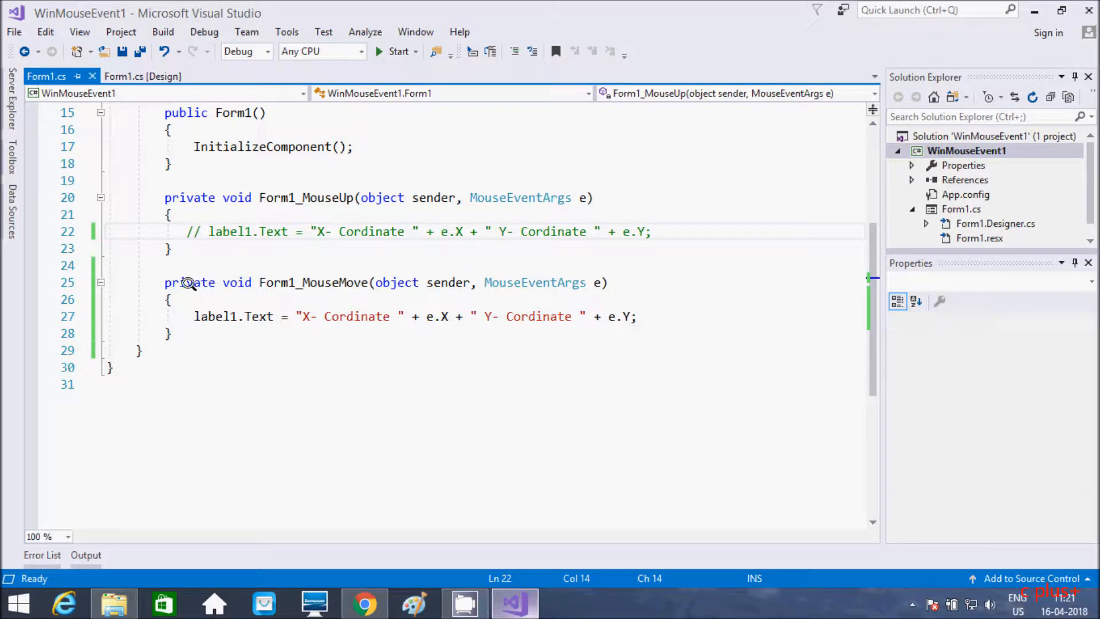
mouse_move(303, 262)
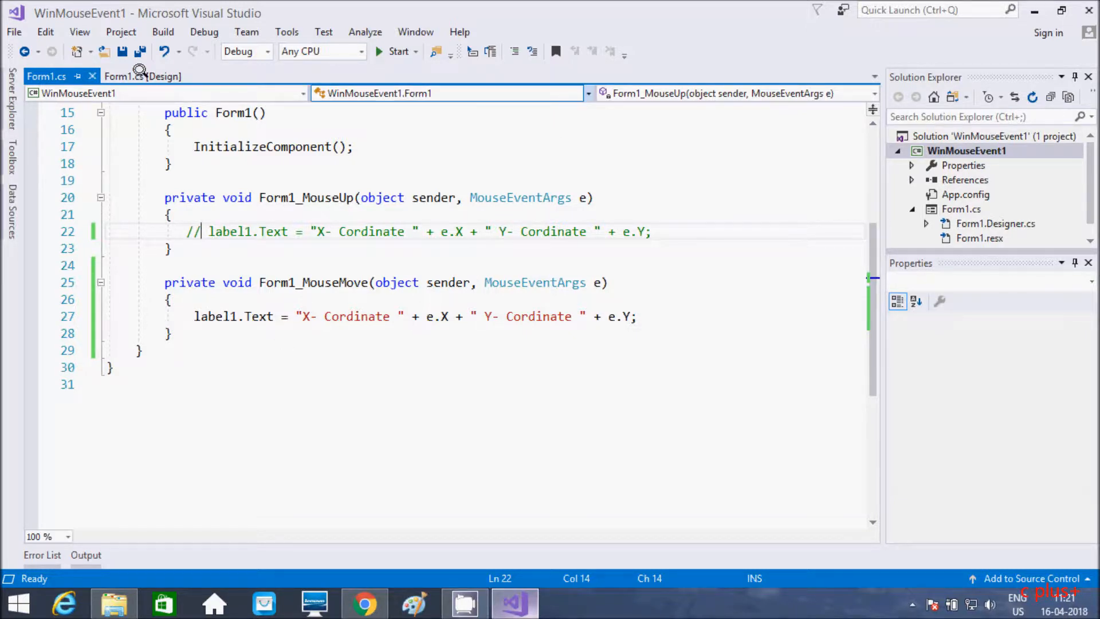
- In the Form1 designer's Events list, locate MouseDown to add a Form1_MouseDown handler
left_click(143, 76)
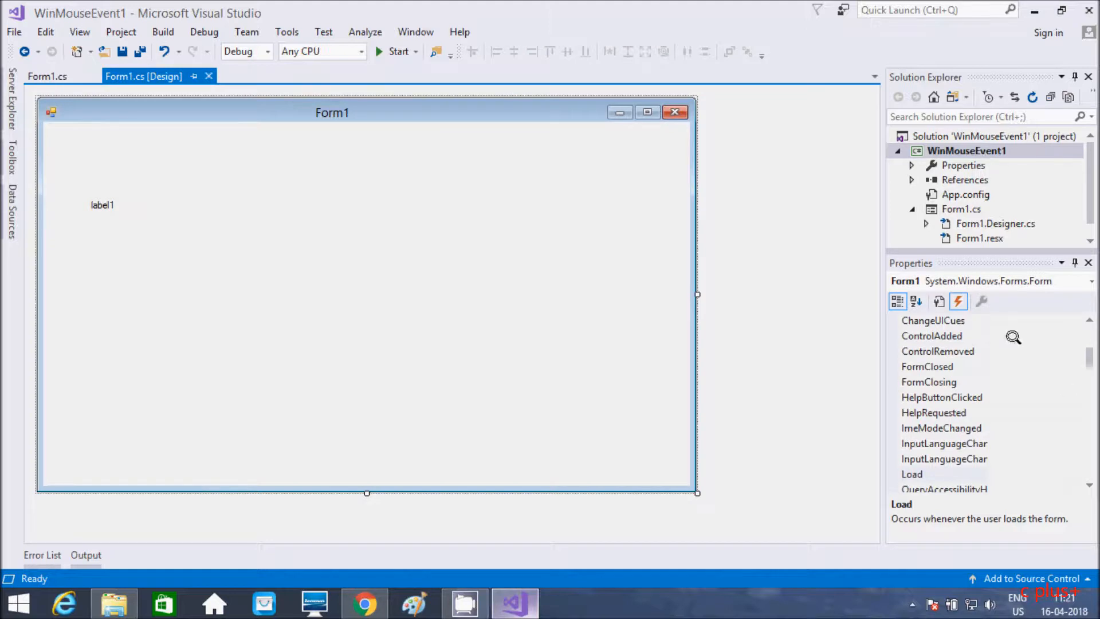
left_click(912, 473)
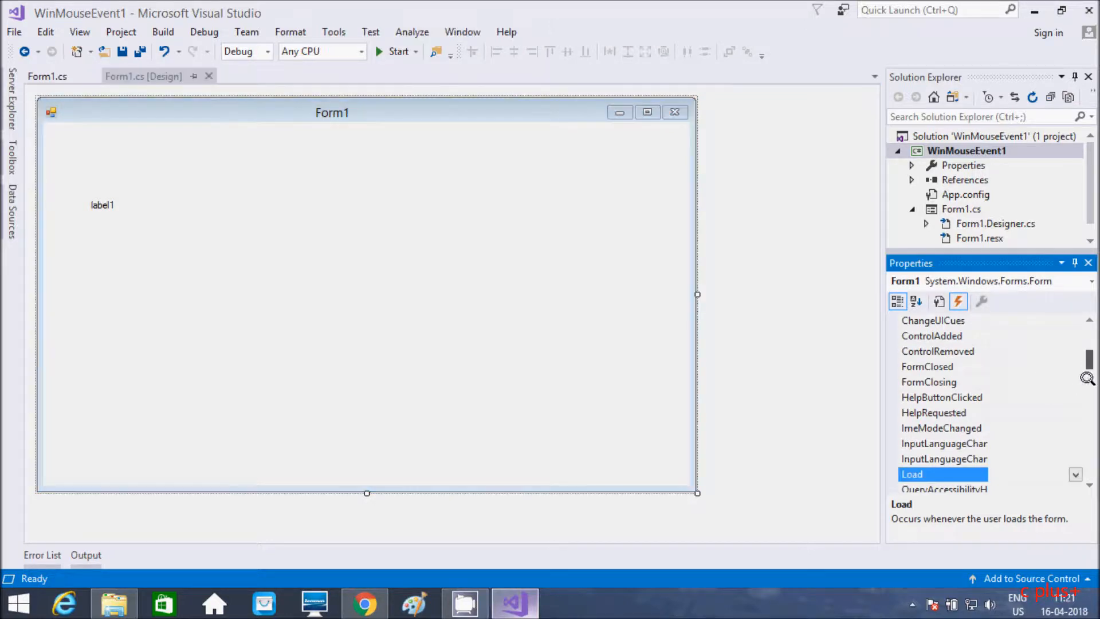
scroll("down", 3)
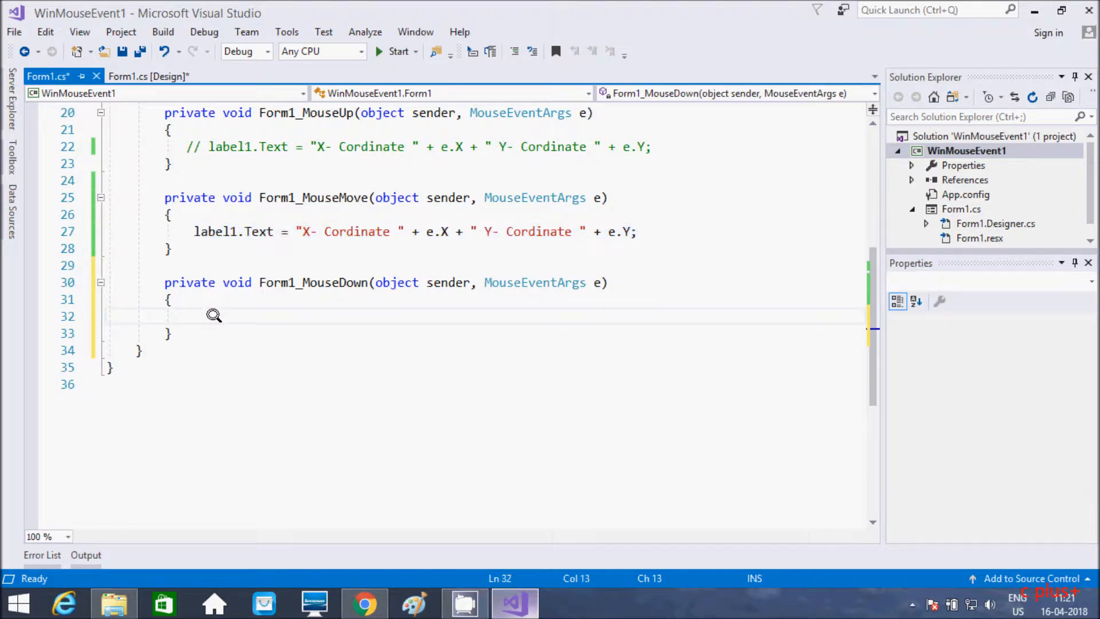
- Add the X/Y label1.Text line to Form1_MouseDown, comment out MouseMove's line, and run
type("label1.Text = \"X- Cordinate \" + e.X + \" Y- Cordinate \" + e.Y;")
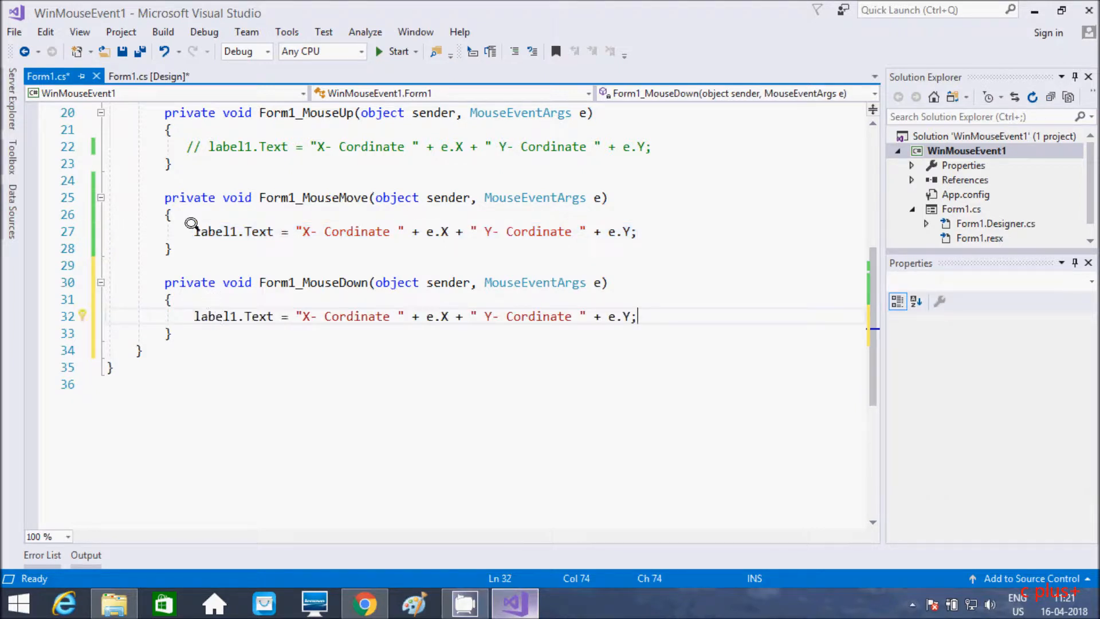
type("//")
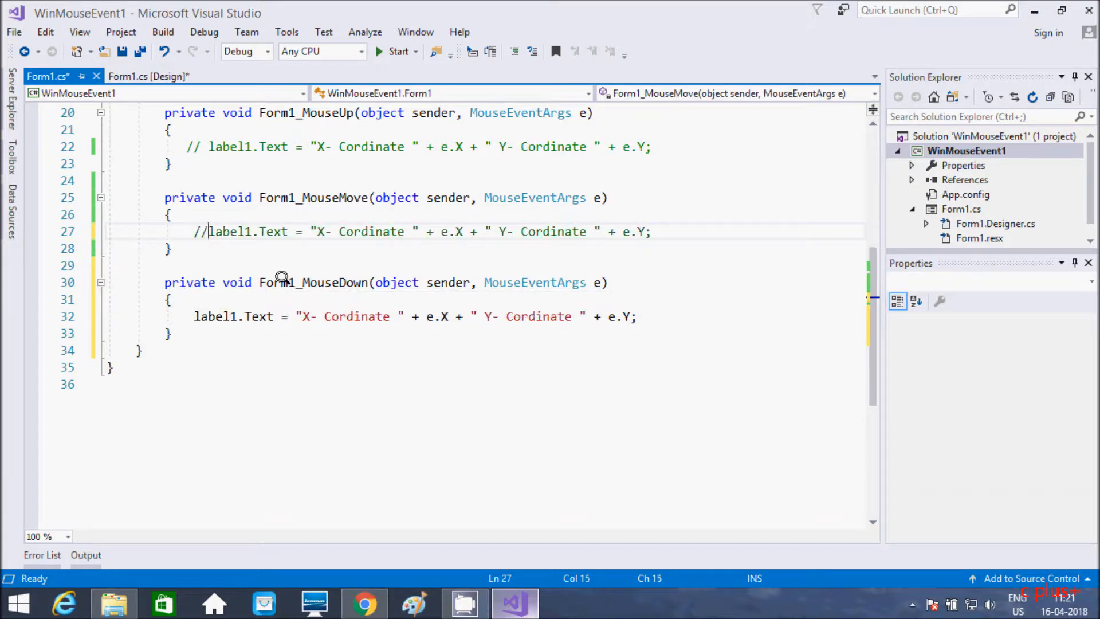
left_click(397, 51)
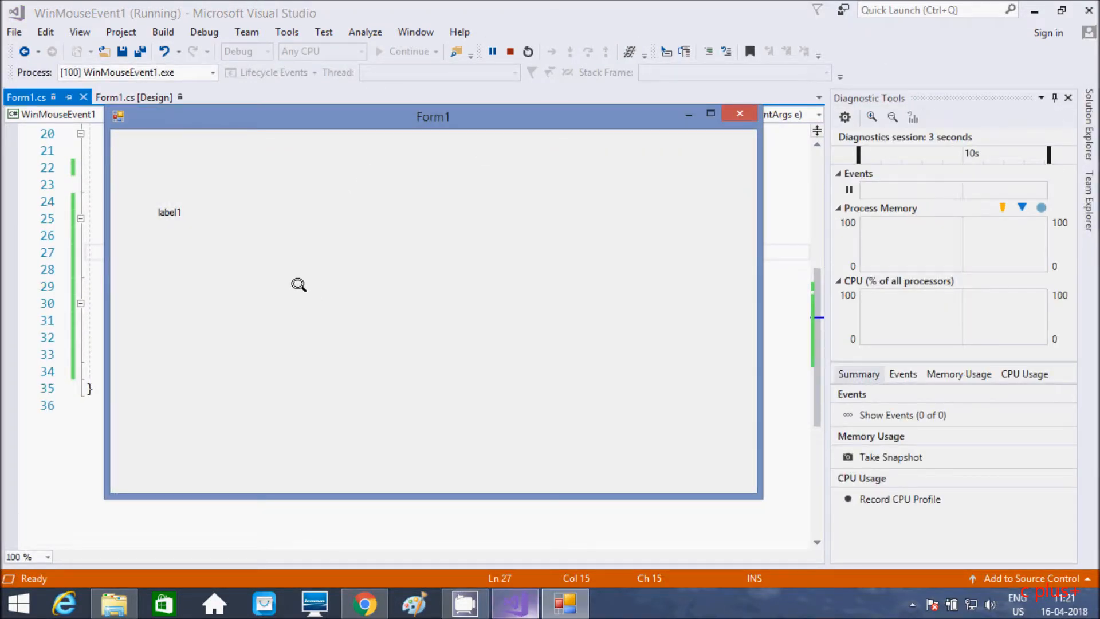
mouse_move(265, 212)
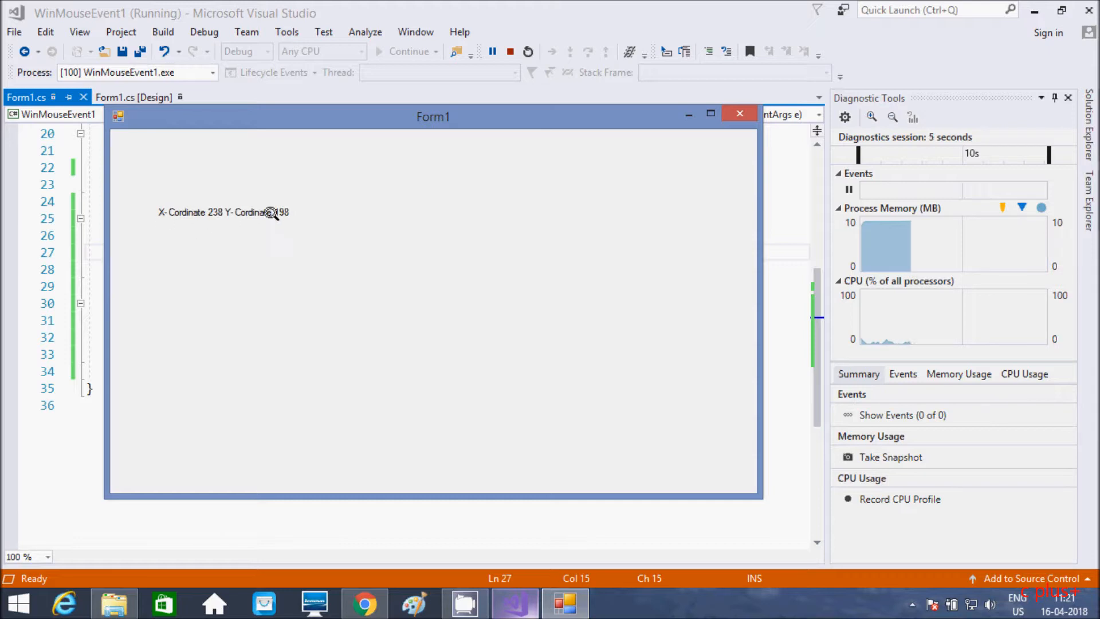
mouse_move(253, 221)
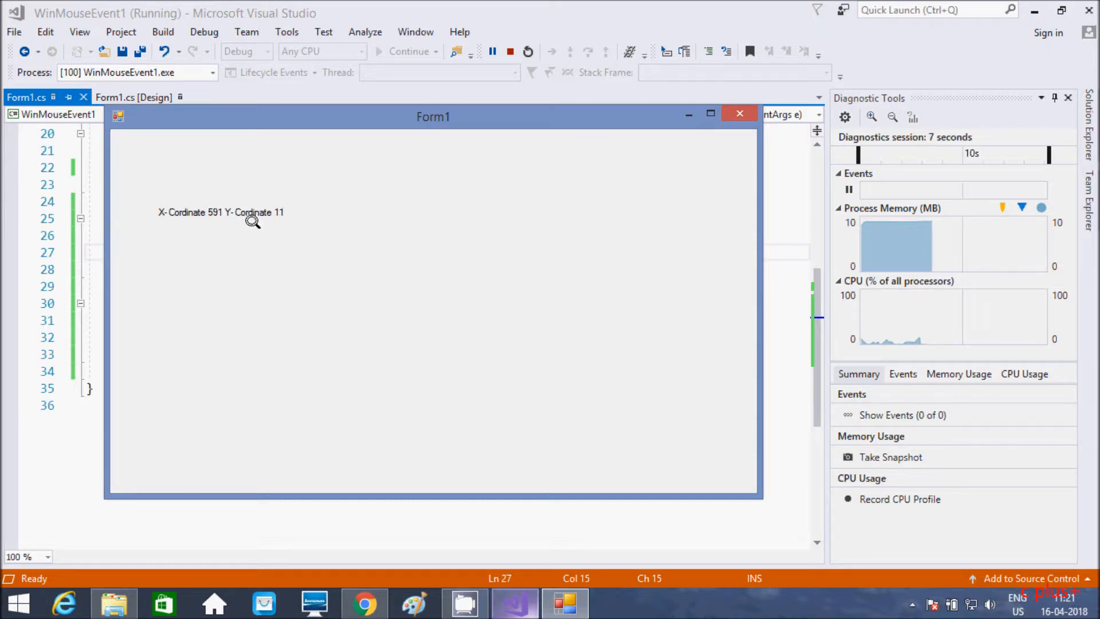
mouse_move(254, 297)
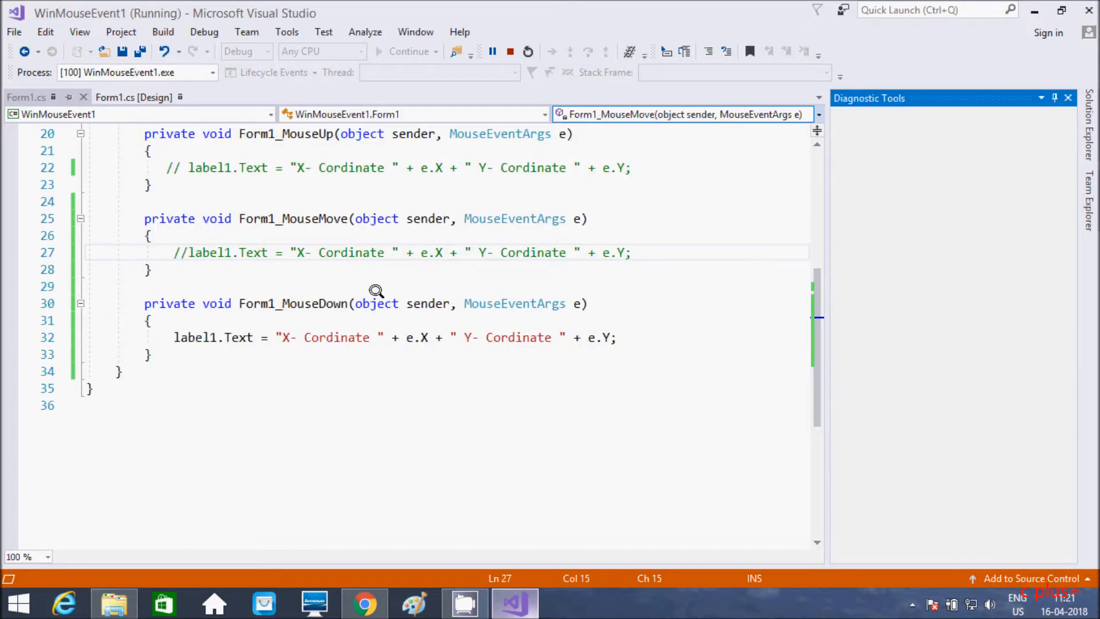
- Stop the debugging session, returning to Form1.cs with only Form1_MouseDown updating label1
left_click(528, 51)
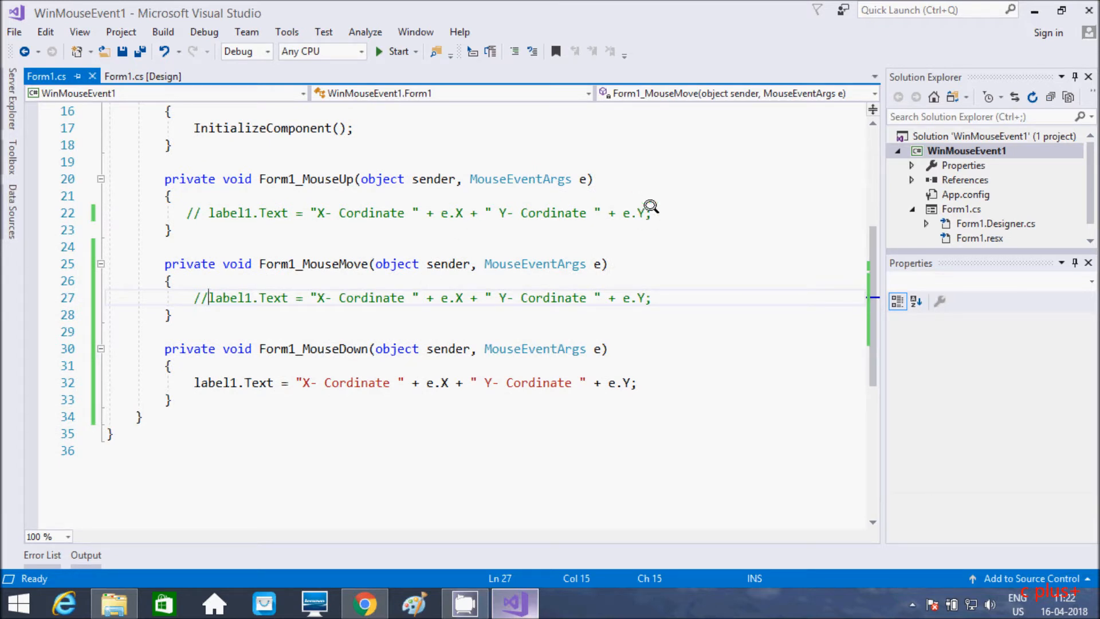
mouse_move(421, 253)
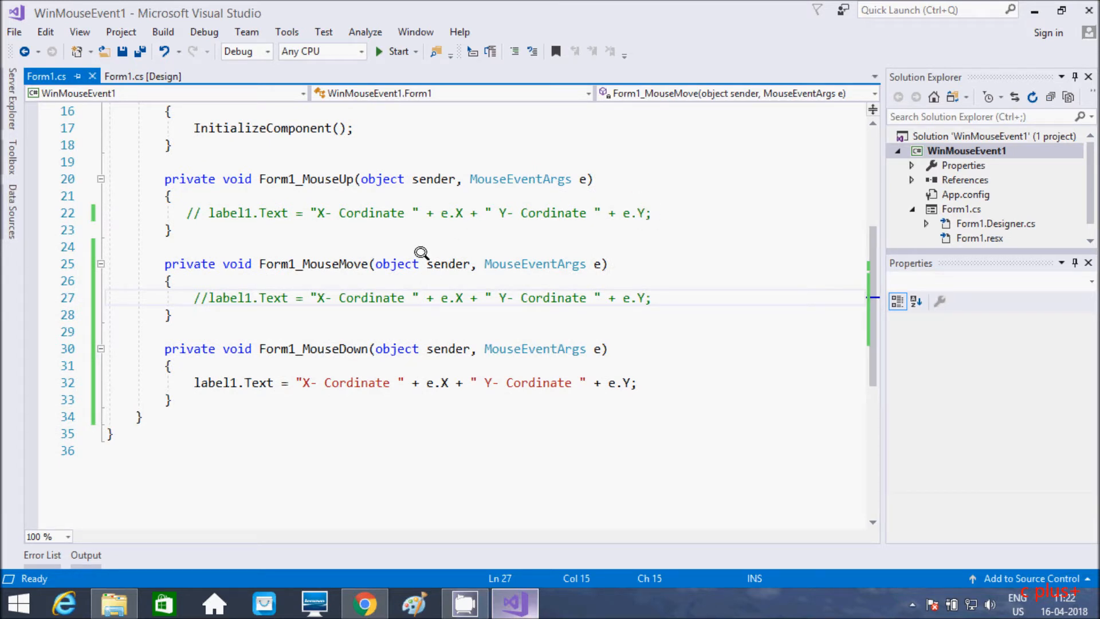
mouse_move(797, 275)
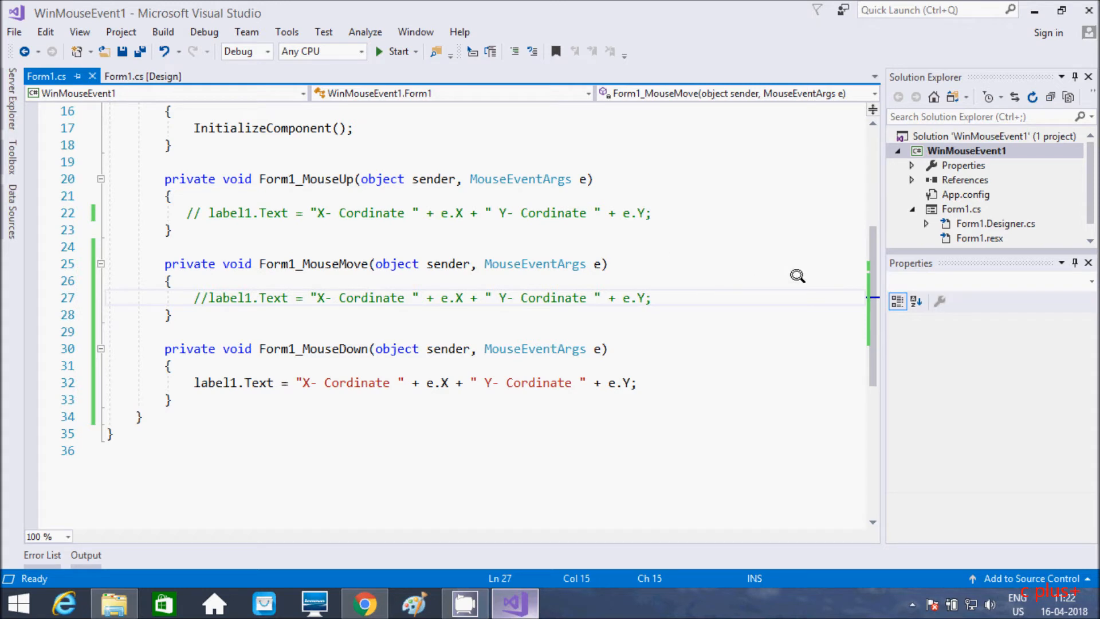
mouse_move(710, 231)
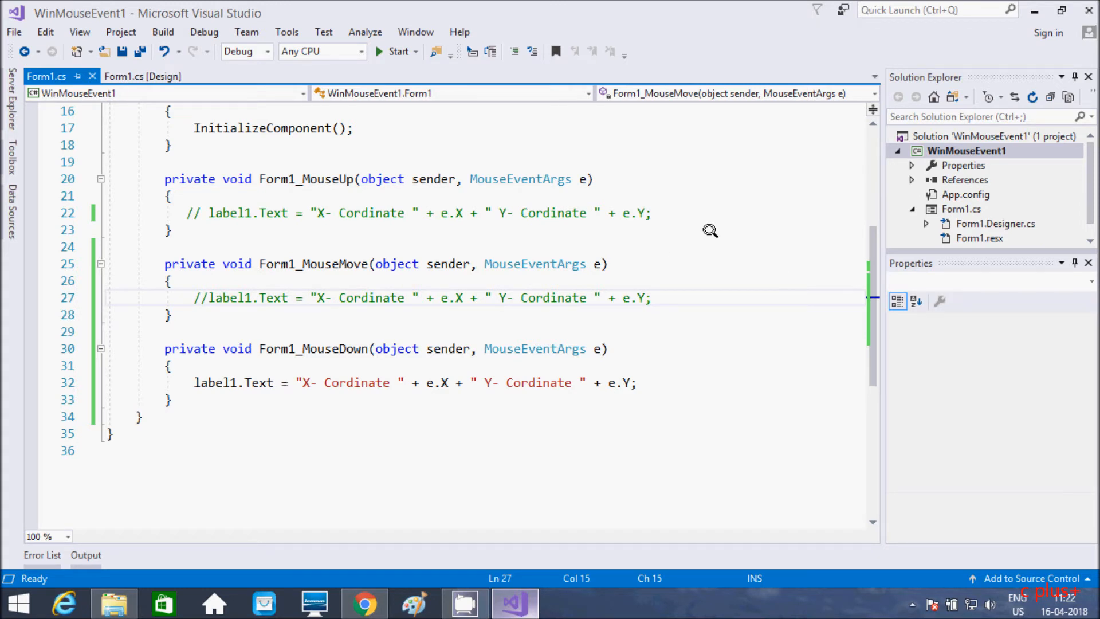